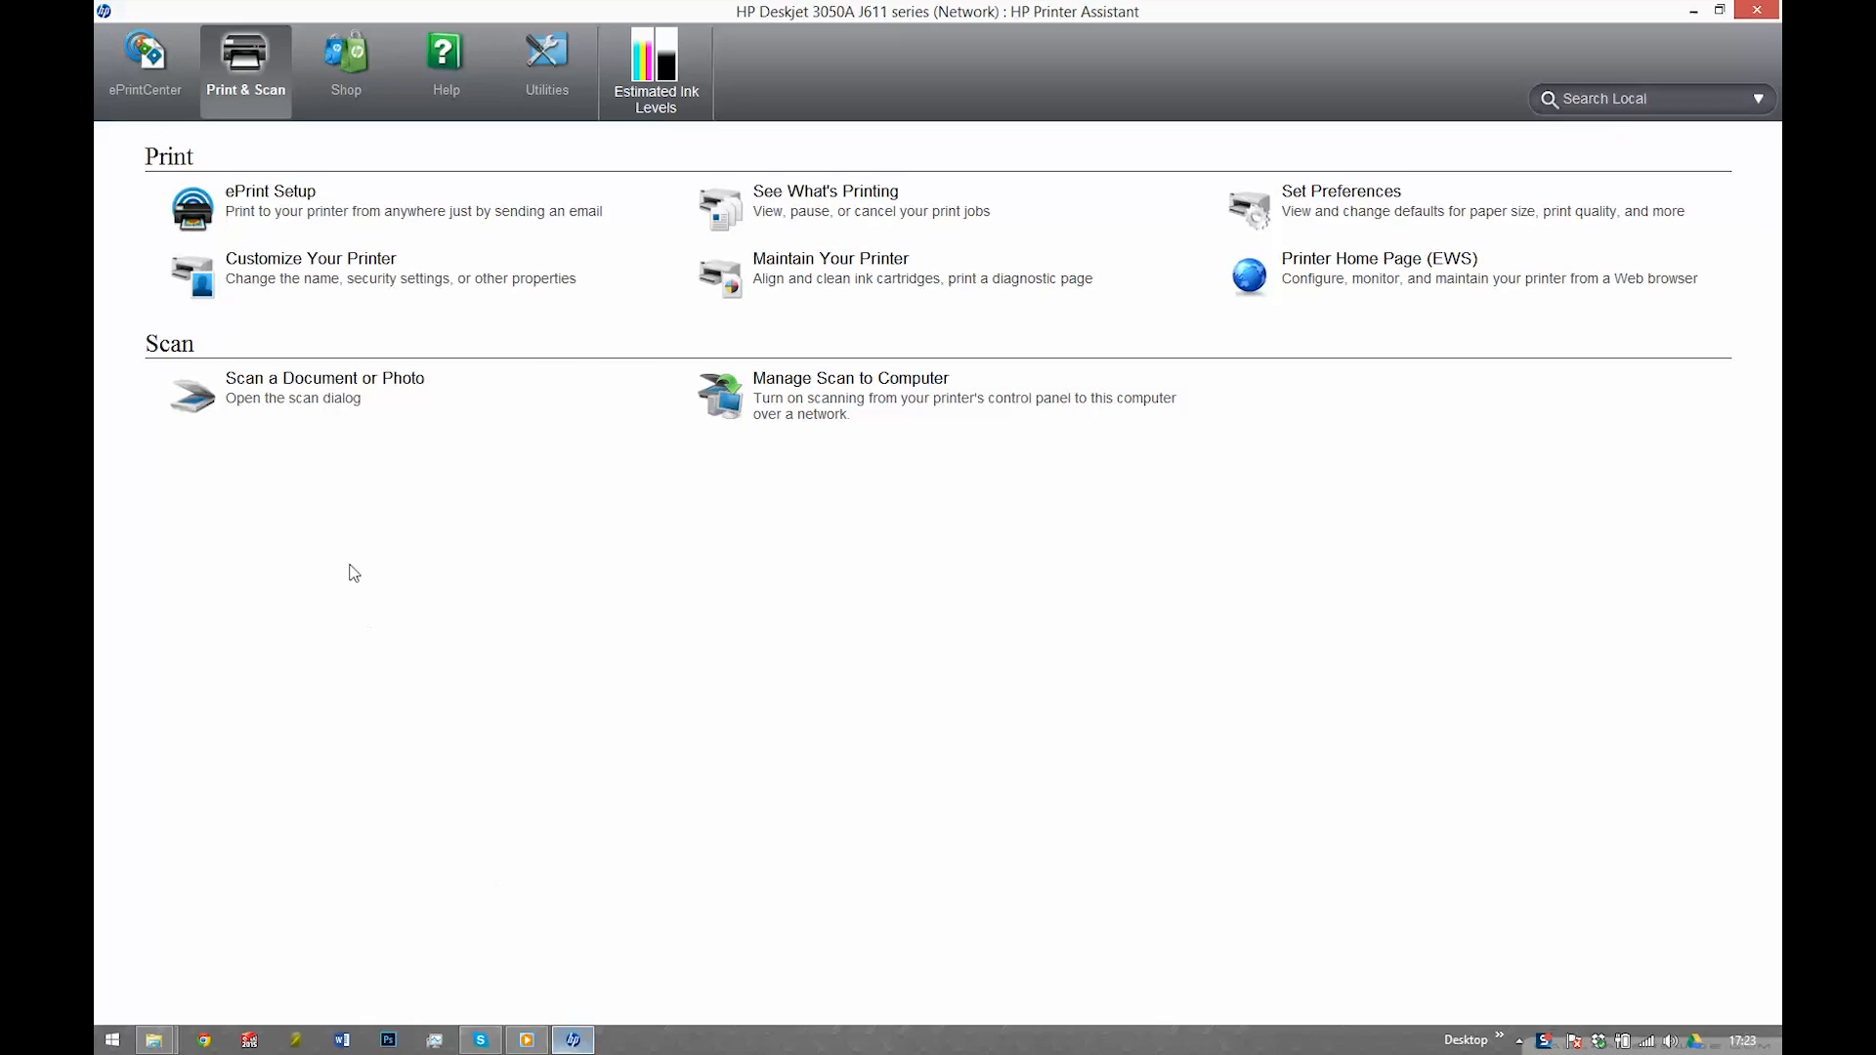
mouse_move(325, 396)
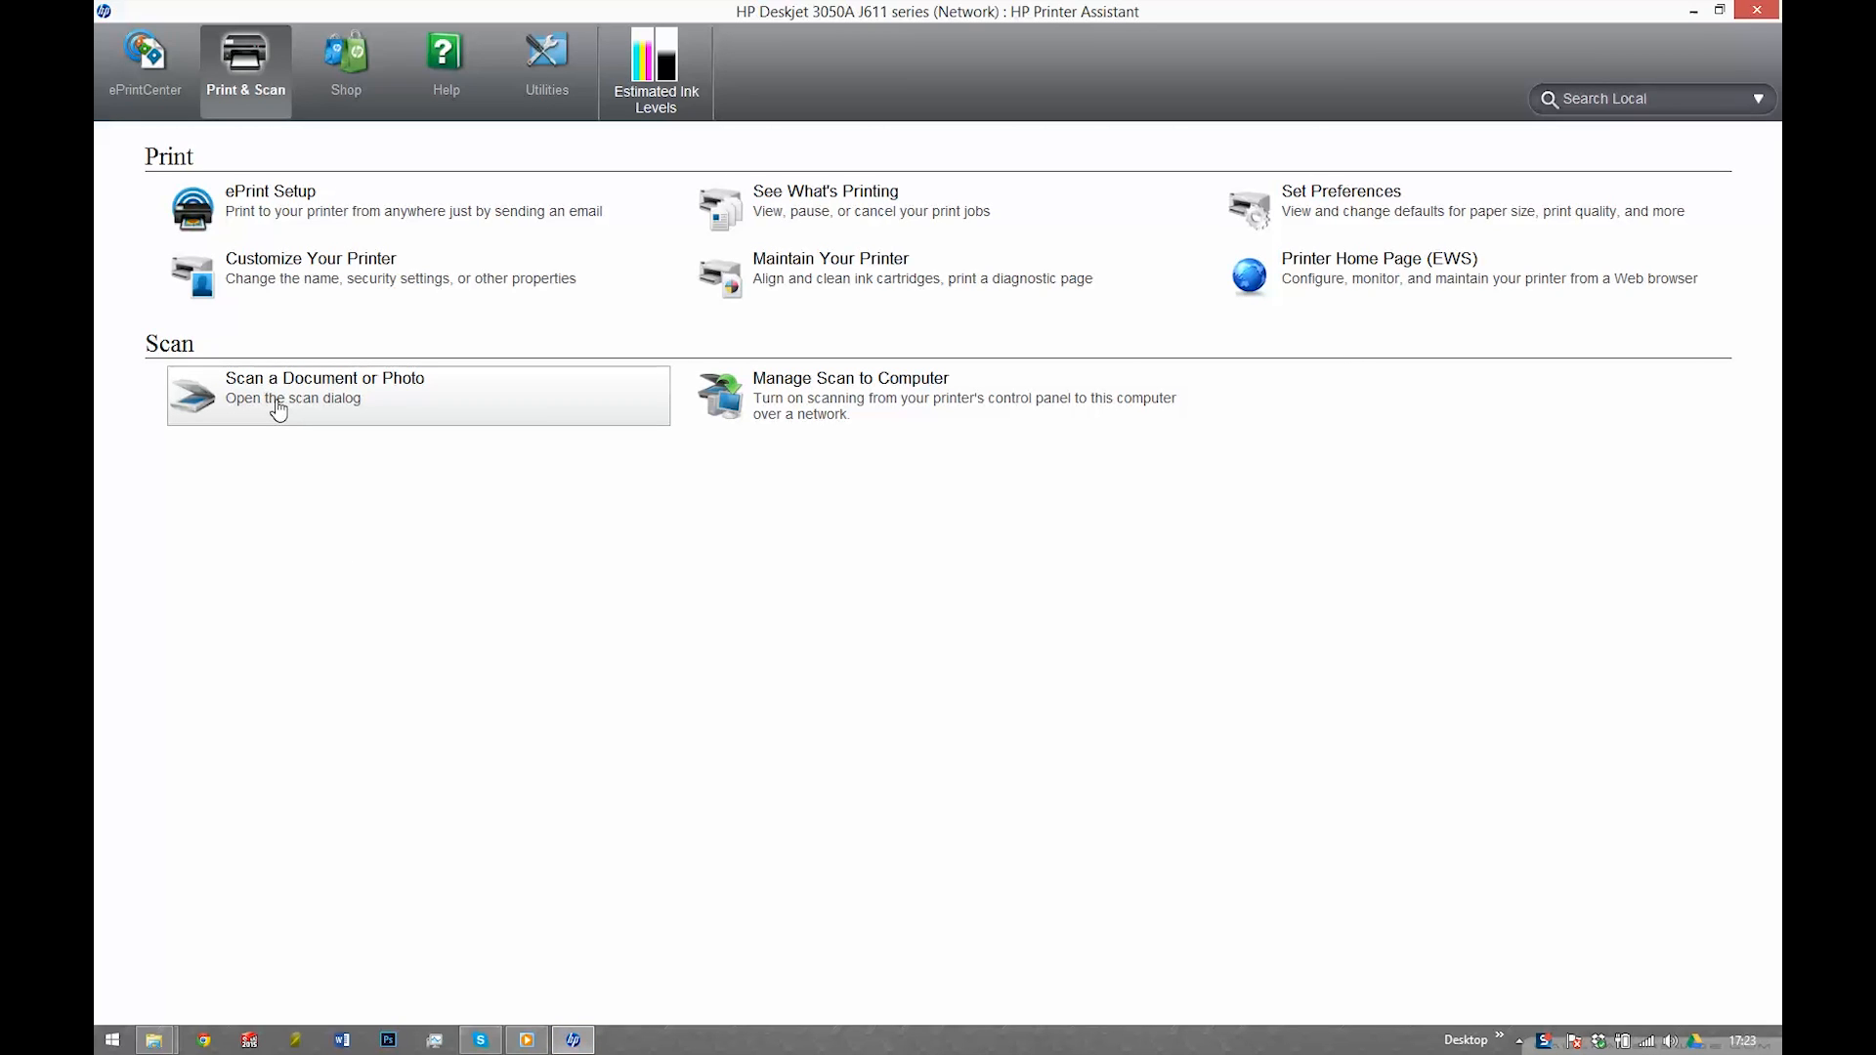
- Set up a colour Photo to File JPEG scan at 1200 dpi, declining lower resolution
click(324, 395)
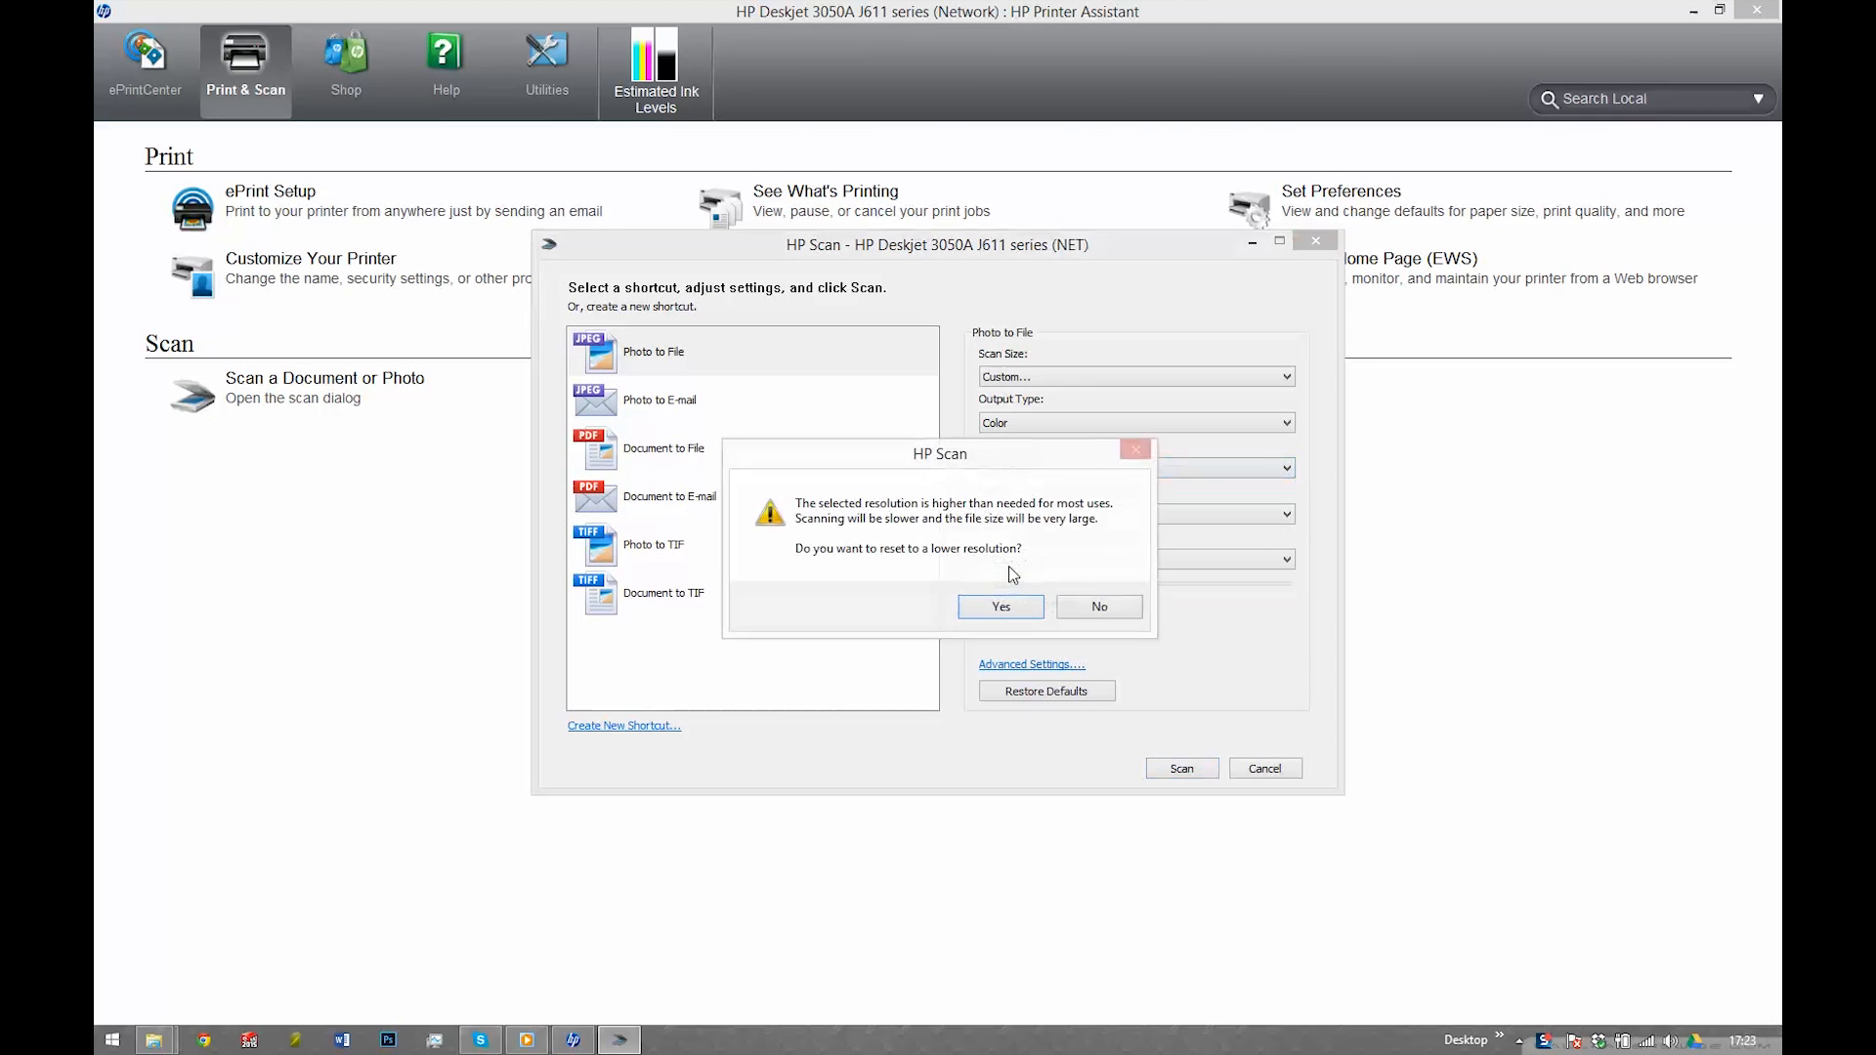
click(1096, 607)
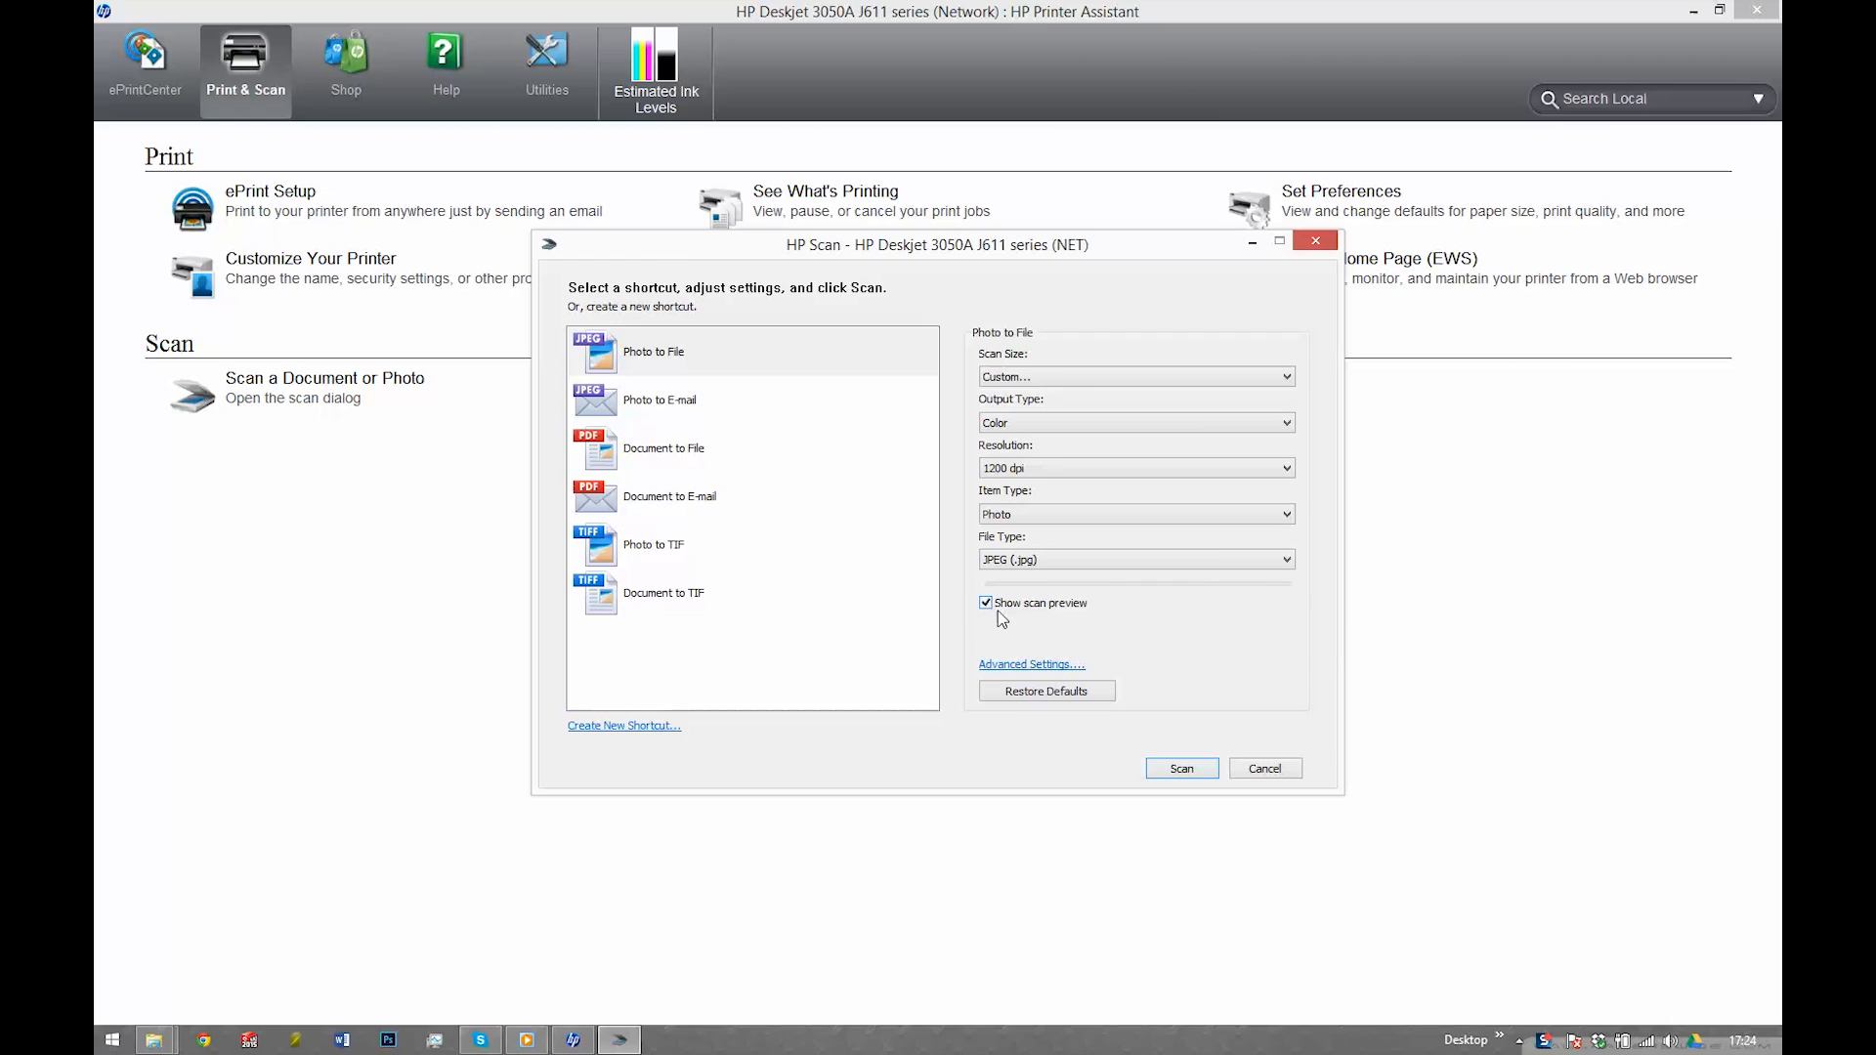
click(1178, 768)
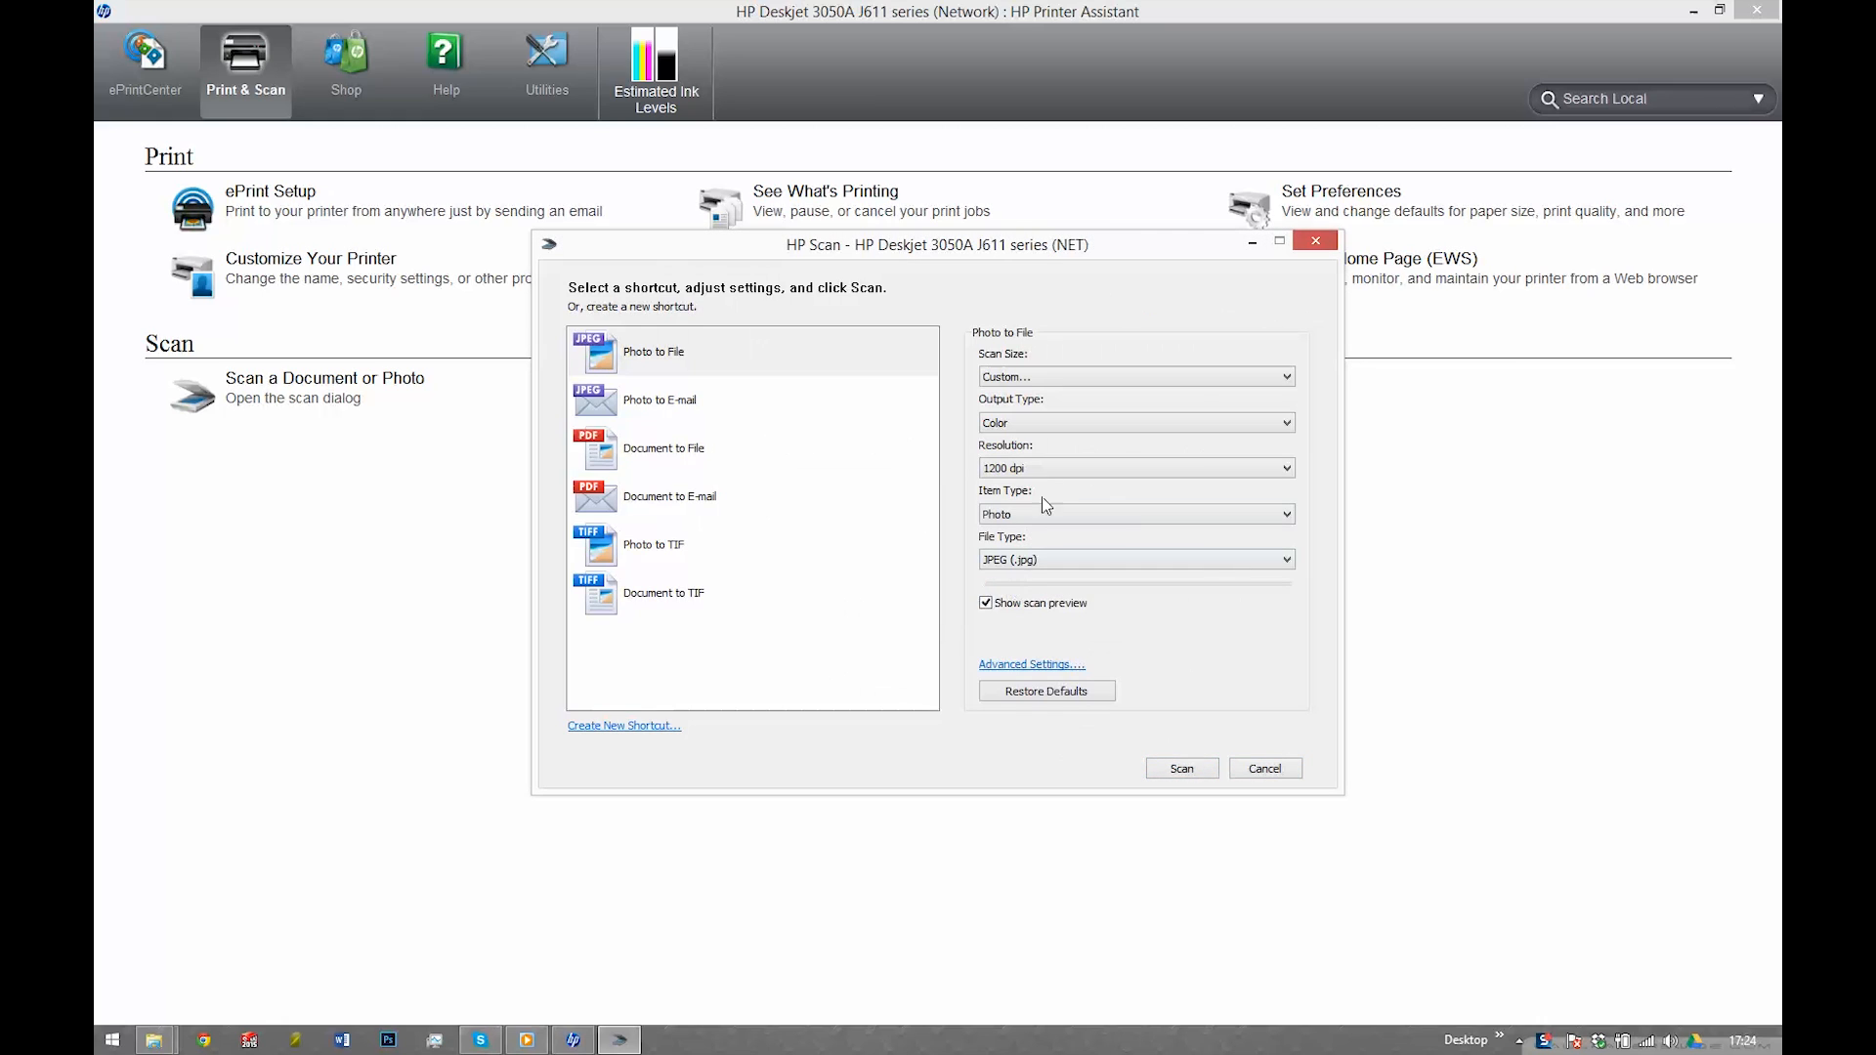
- Scan the key and save it to the Desktop as key1.jpg
click(1178, 767)
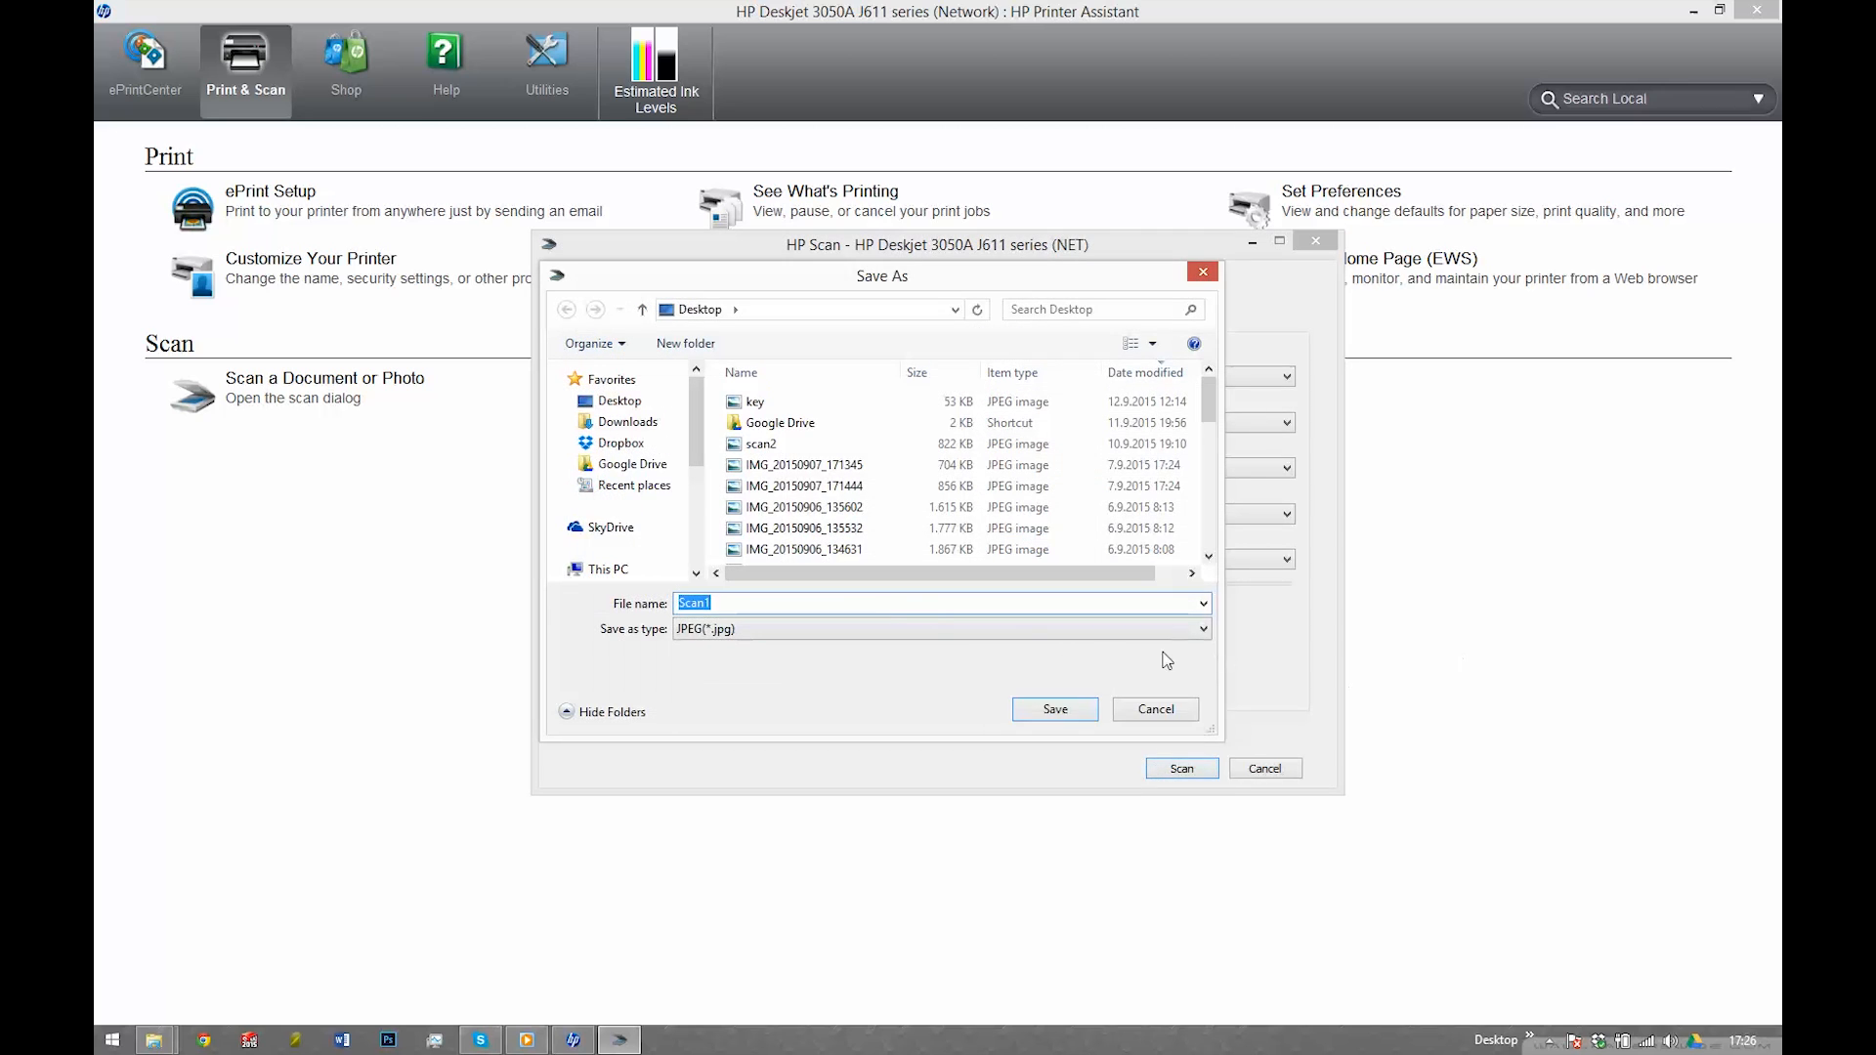
click(760, 444)
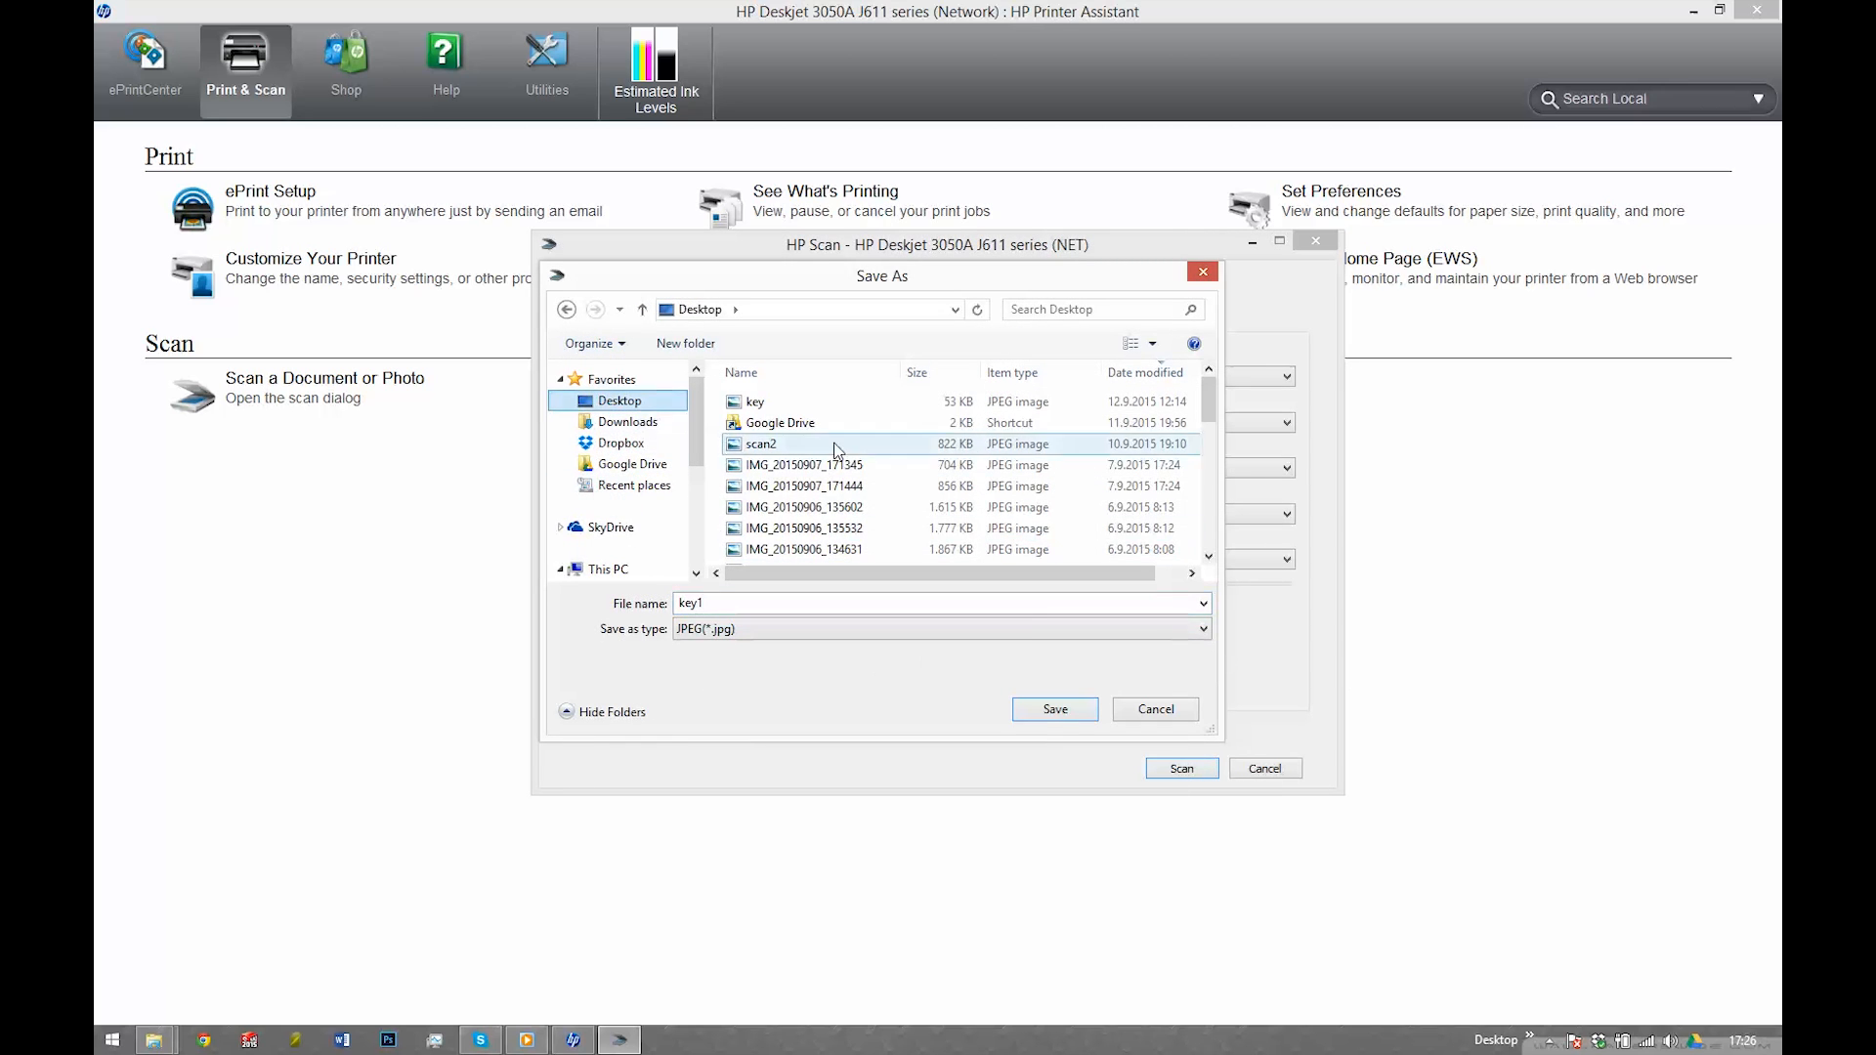
click(1054, 708)
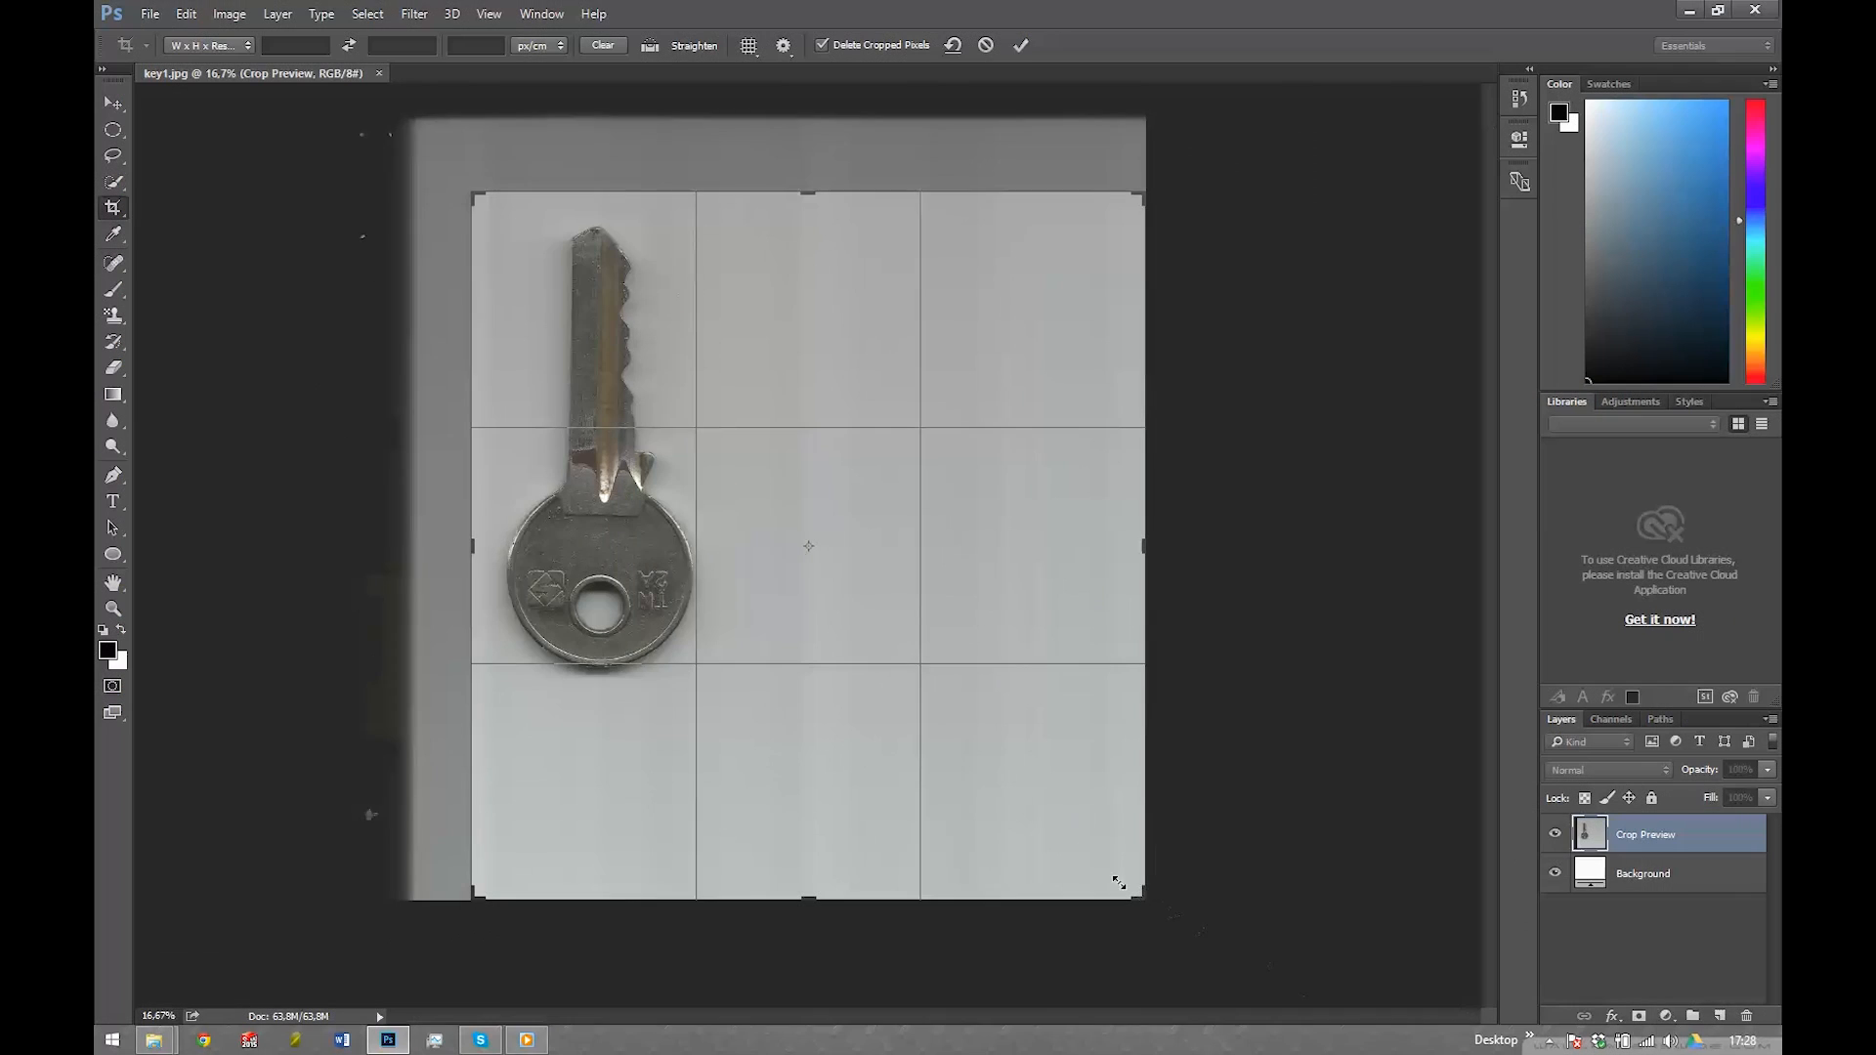
- Crop around the key and use Brightness/Contrast to make a black silhouette on white
click(1019, 44)
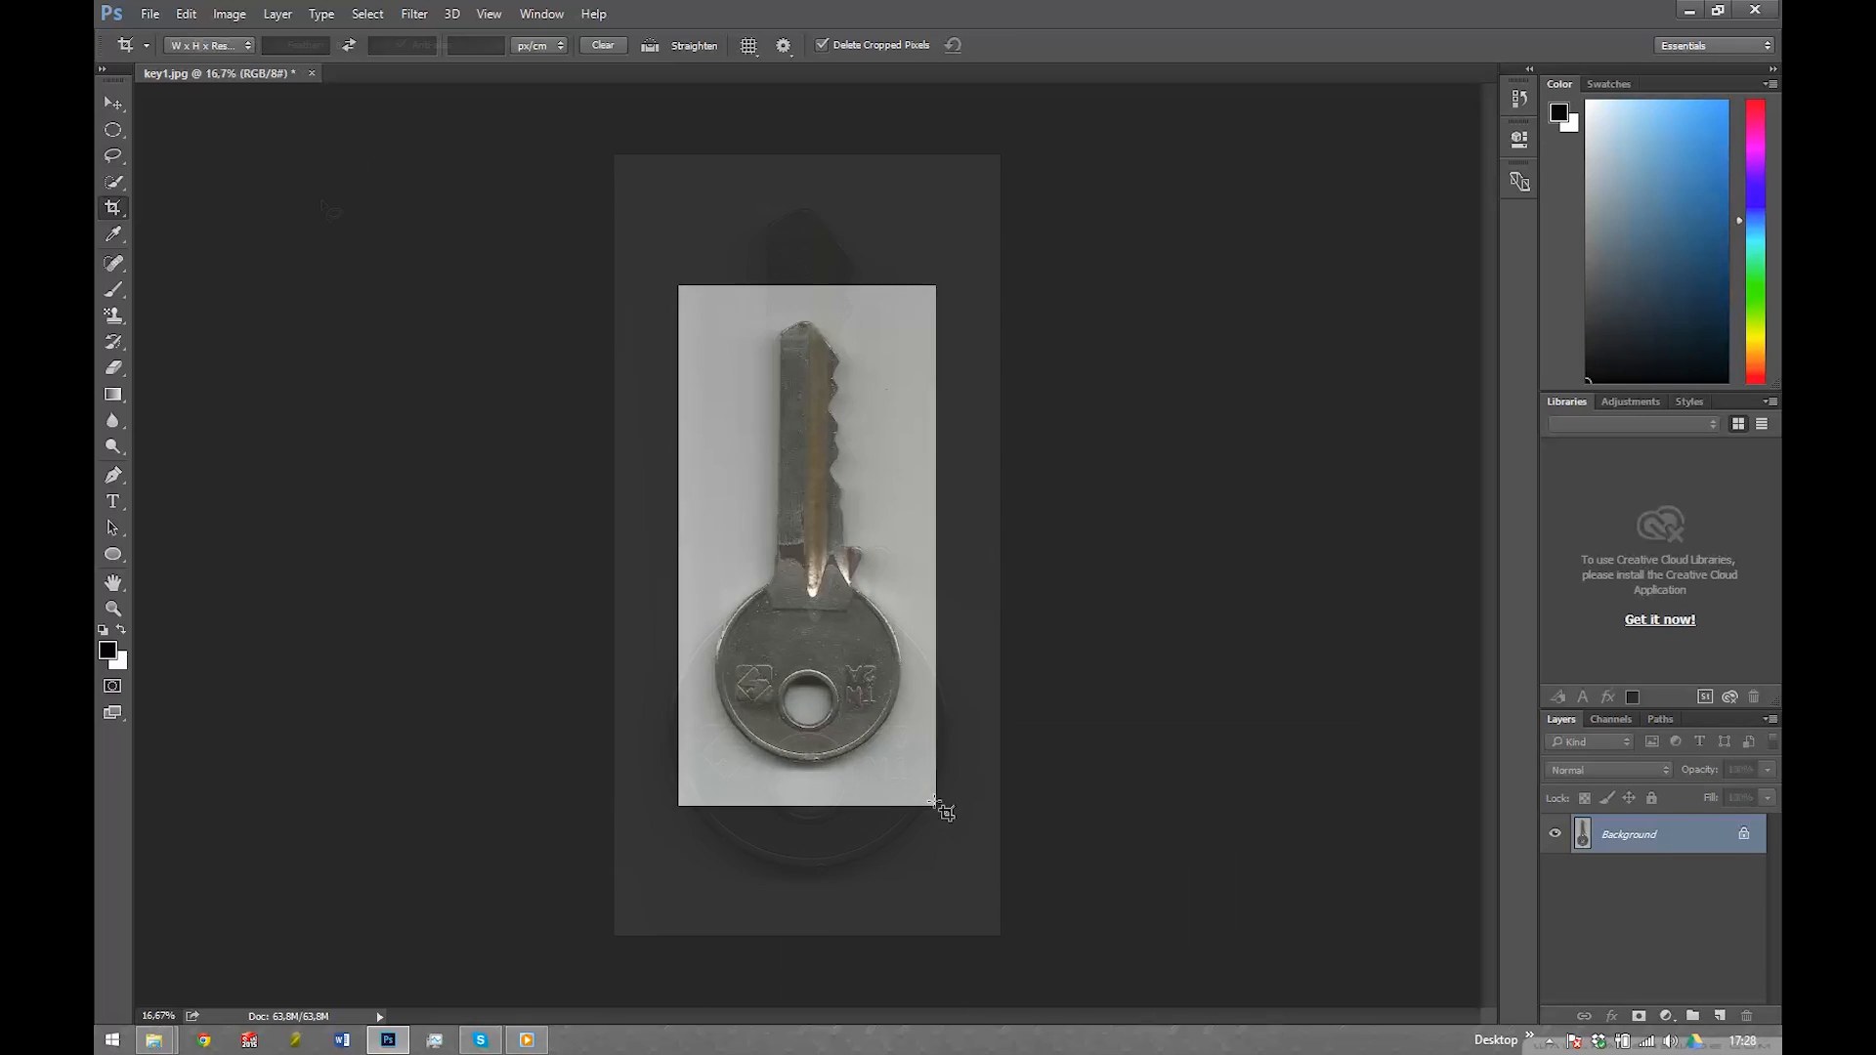
click(229, 13)
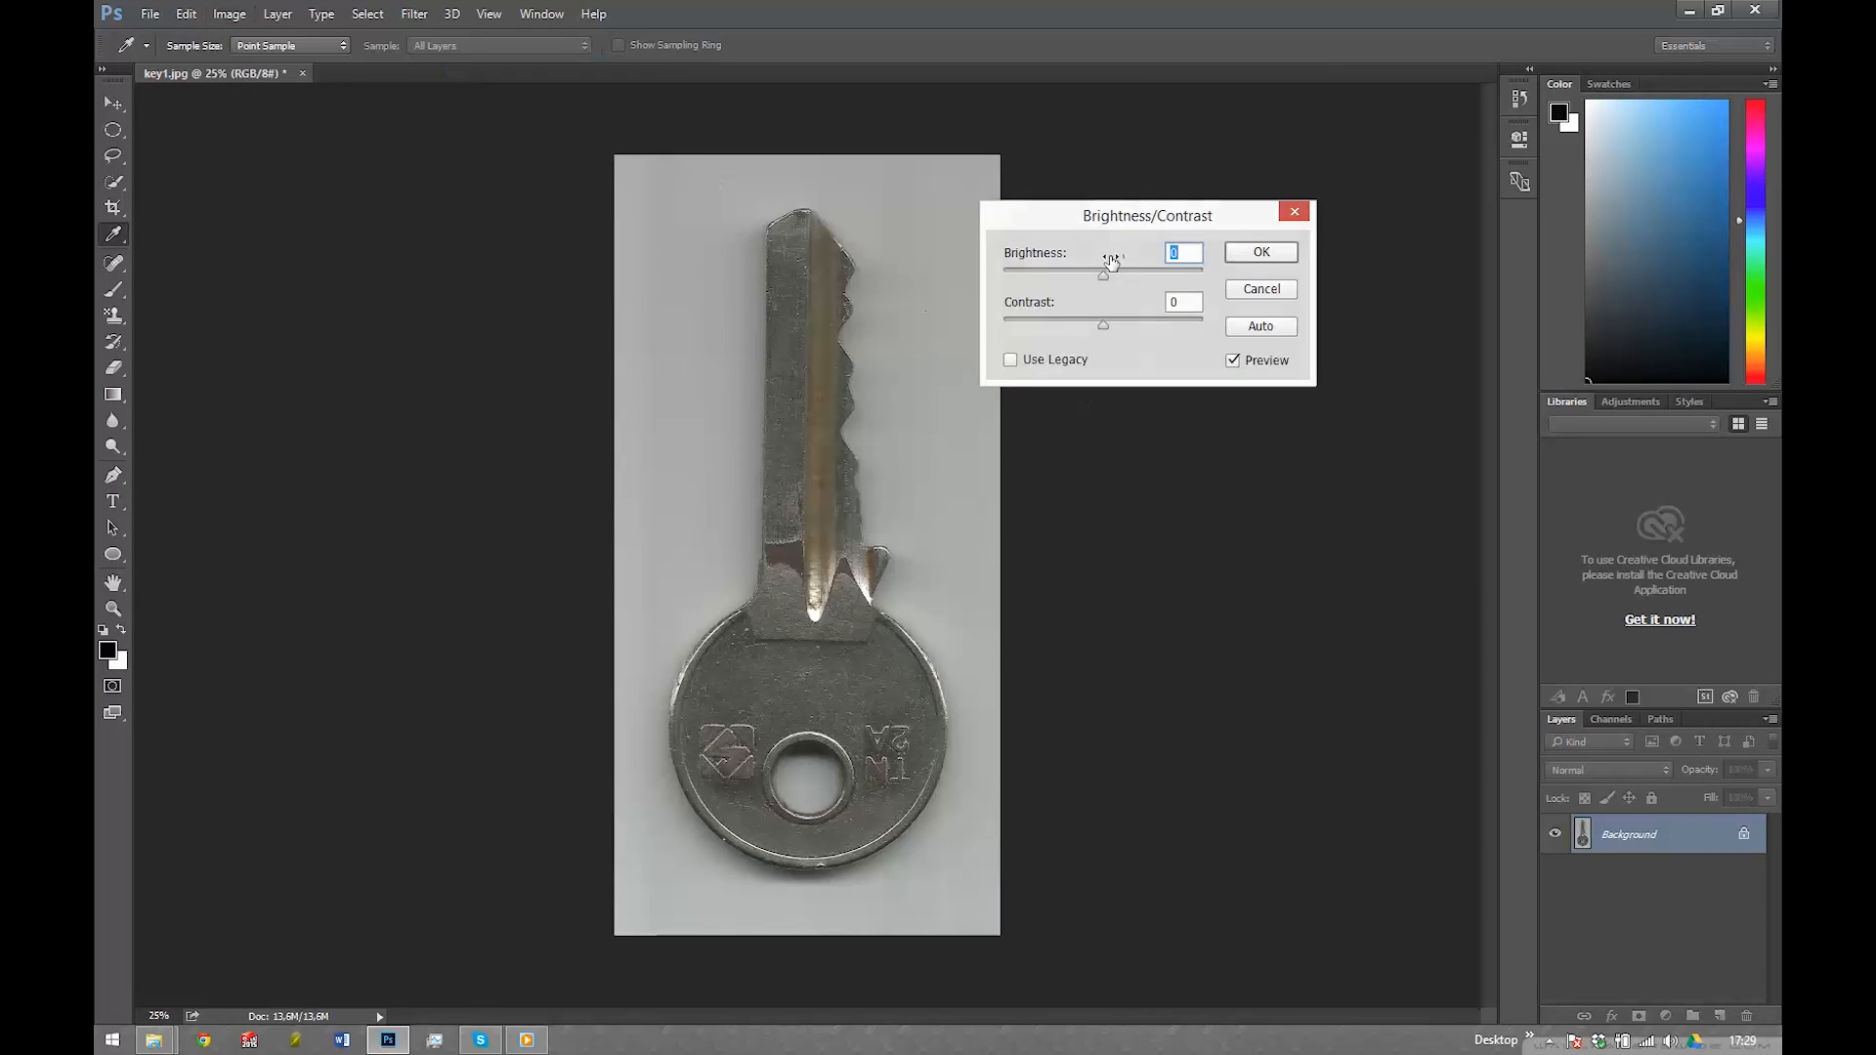
click(1259, 252)
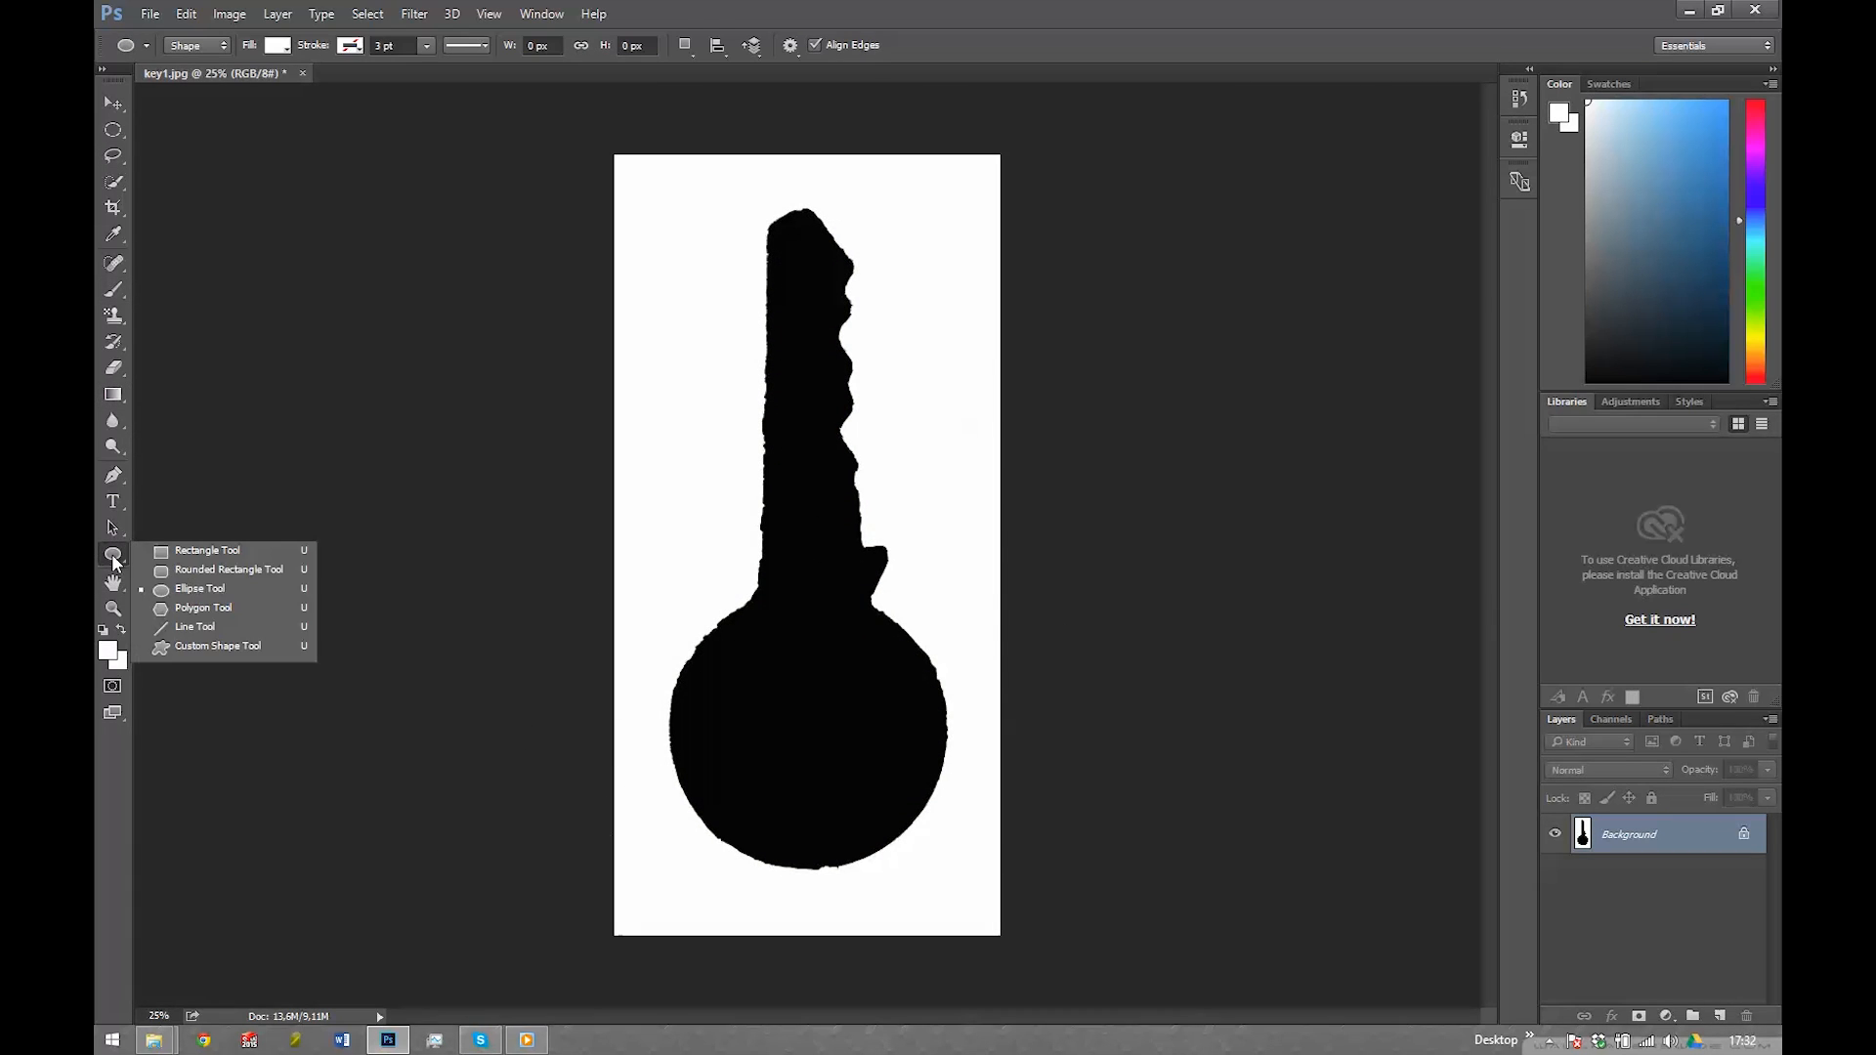
- Draw a white circular hole in the key head, save as key1.png, and trace it
click(200, 587)
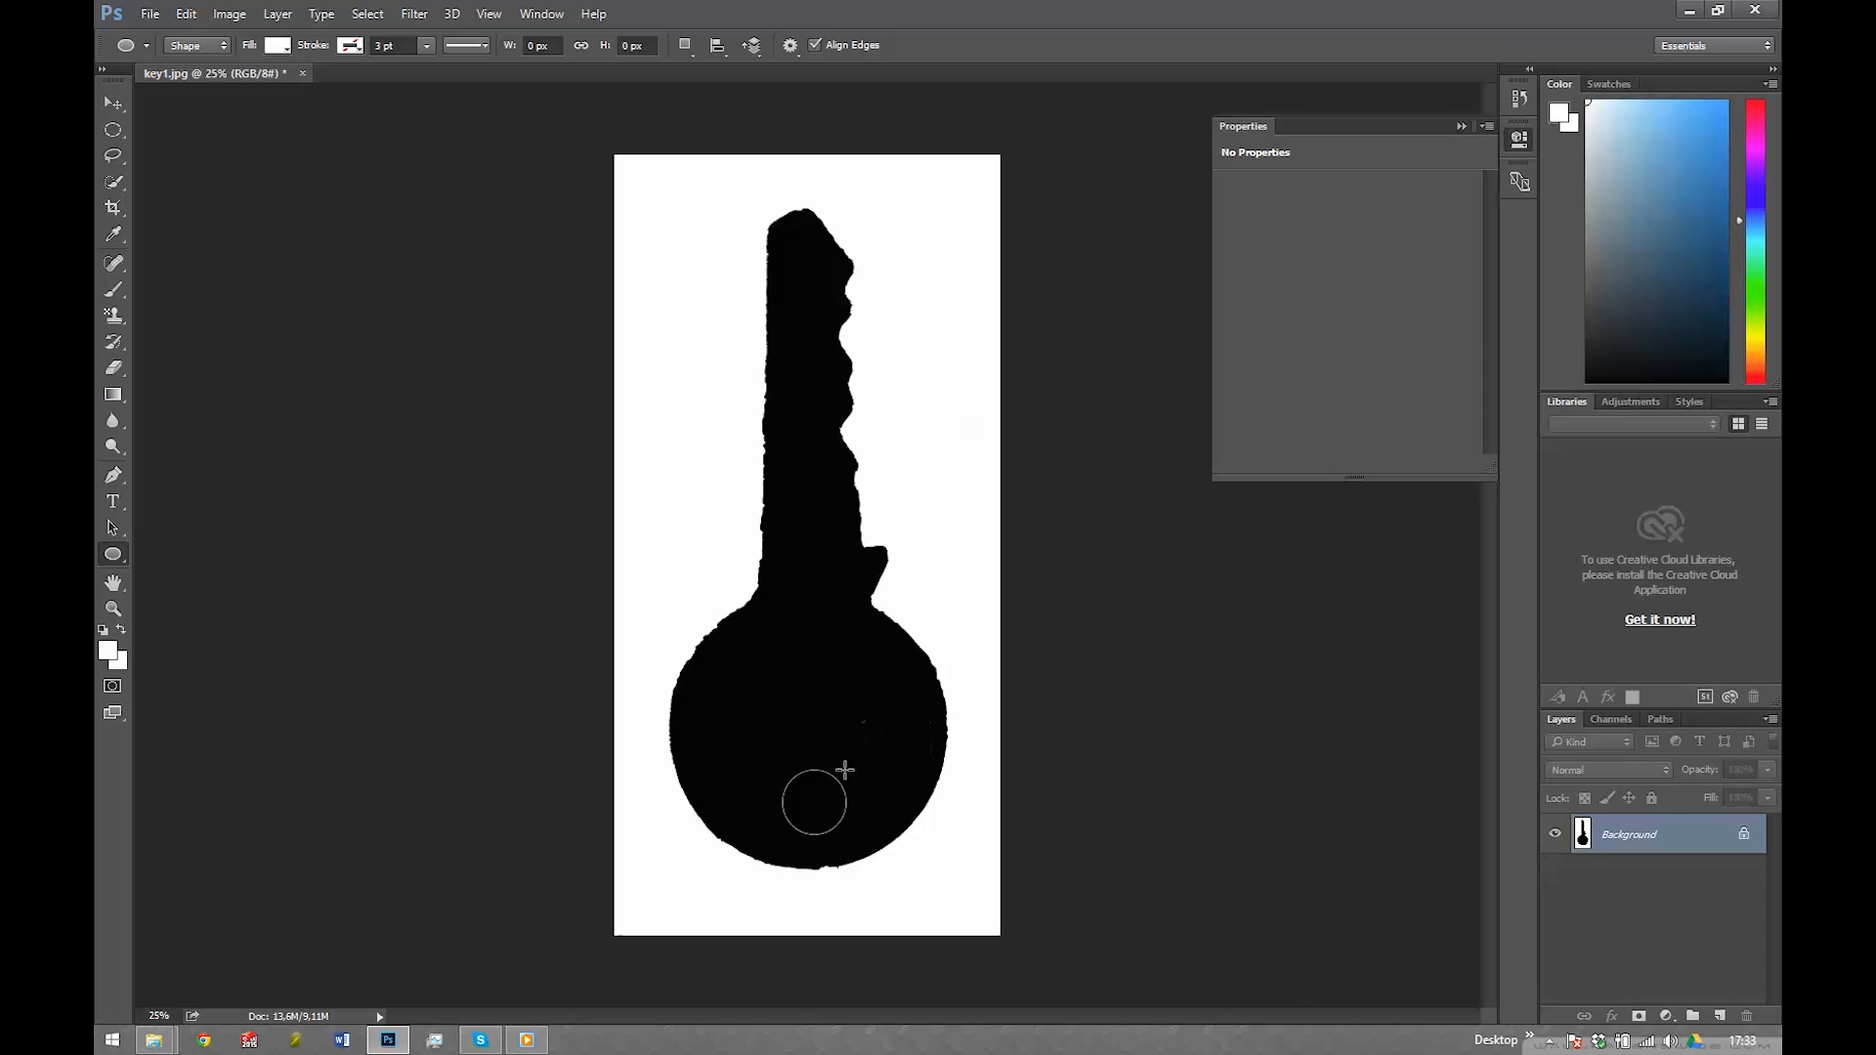
click(150, 12)
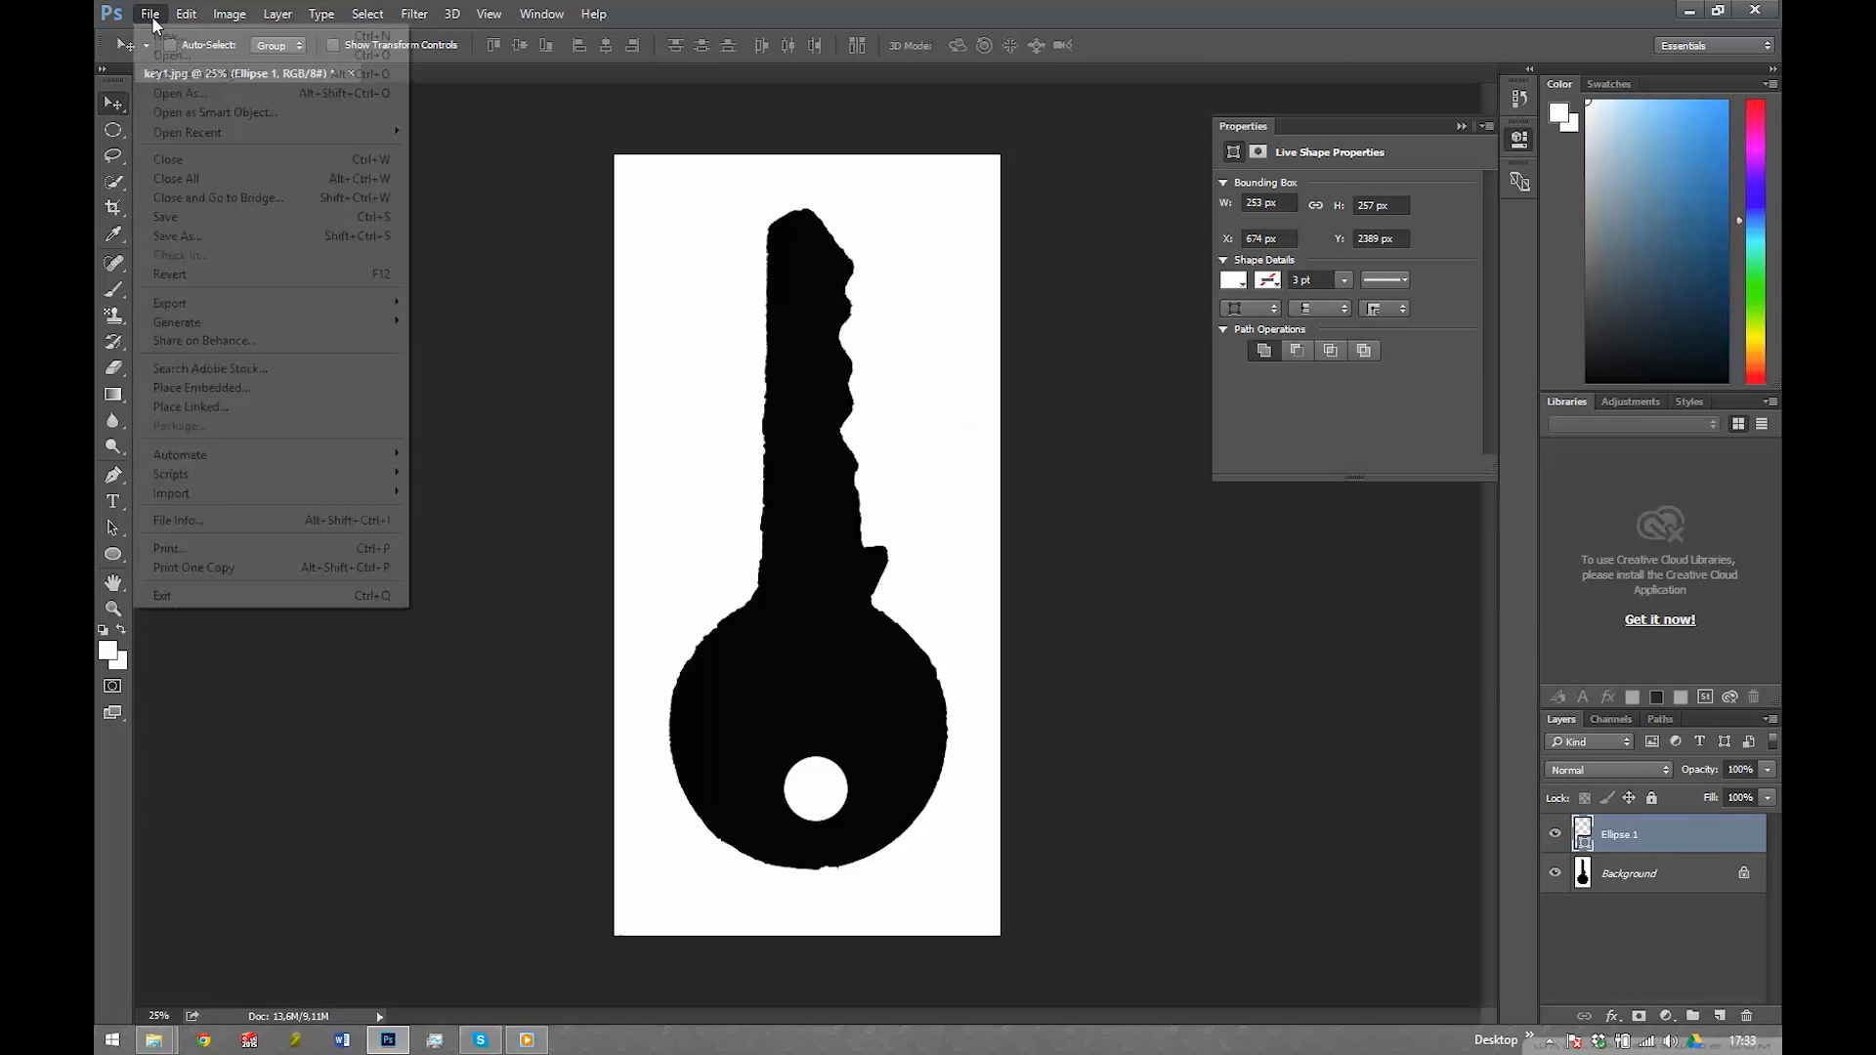
click(177, 235)
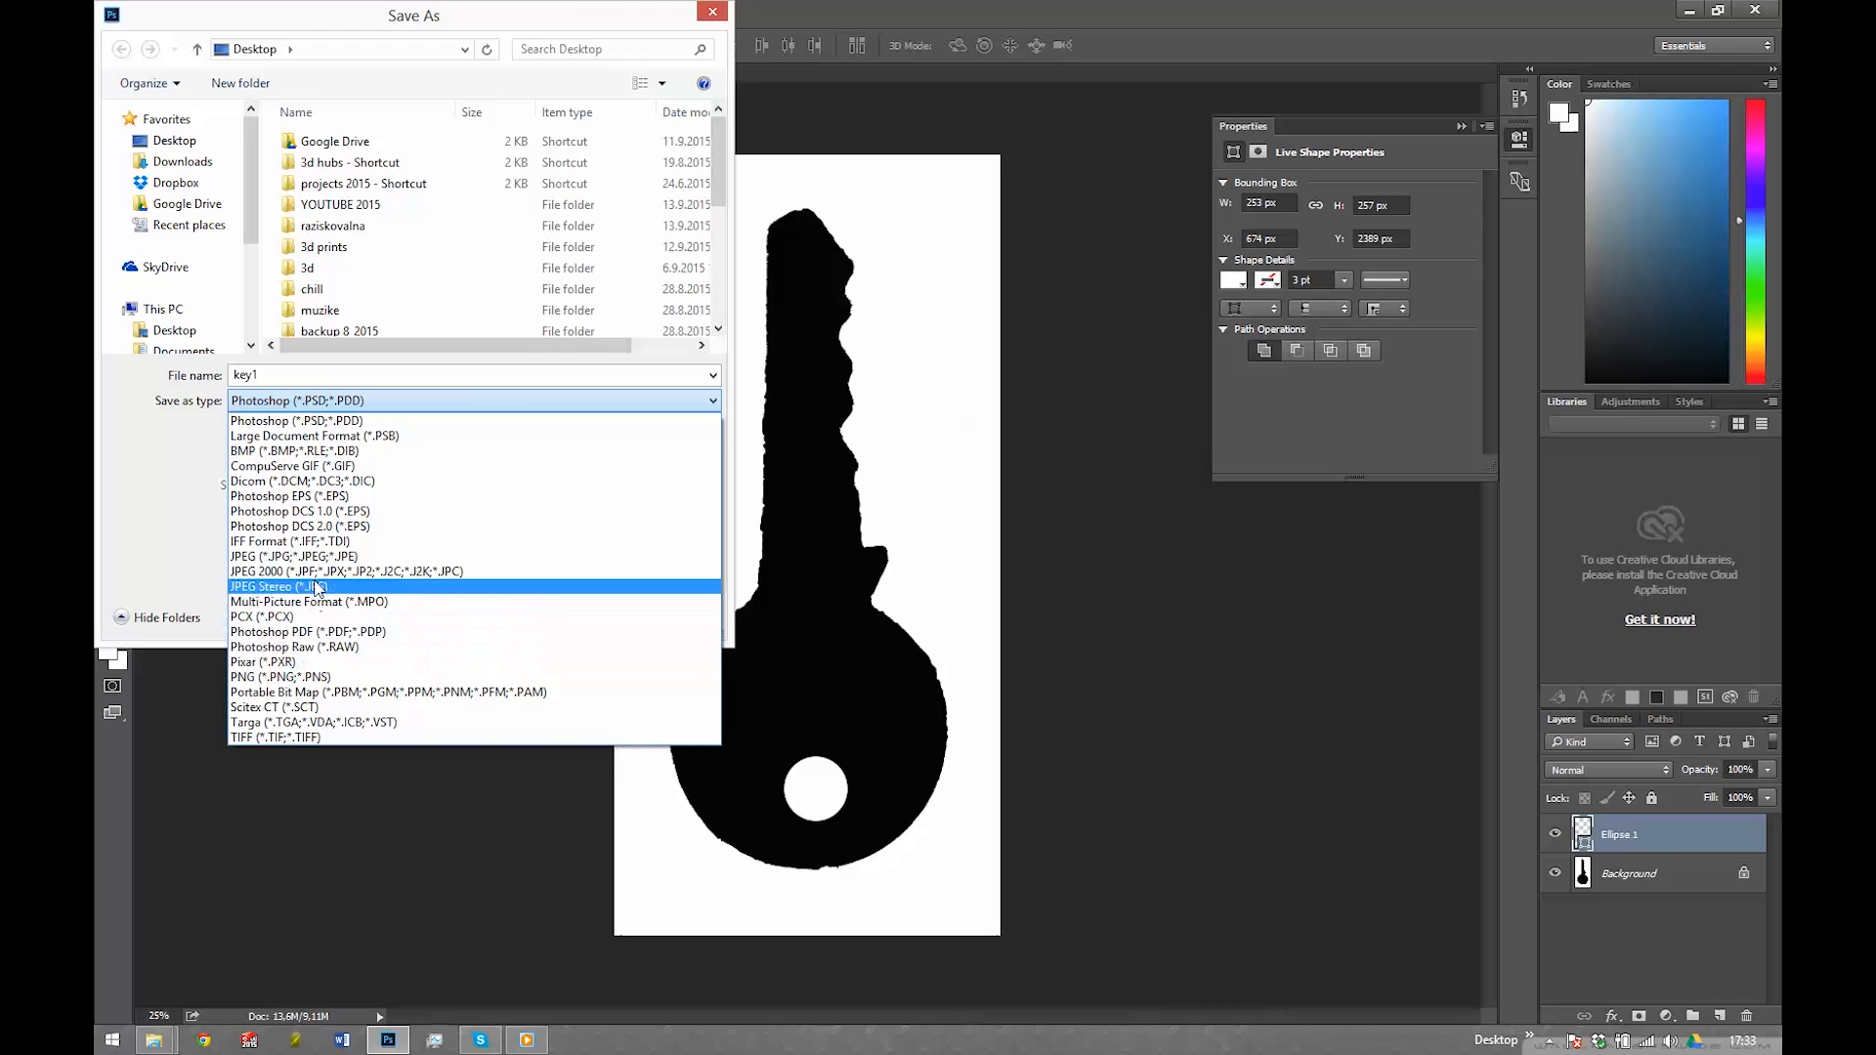
click(280, 676)
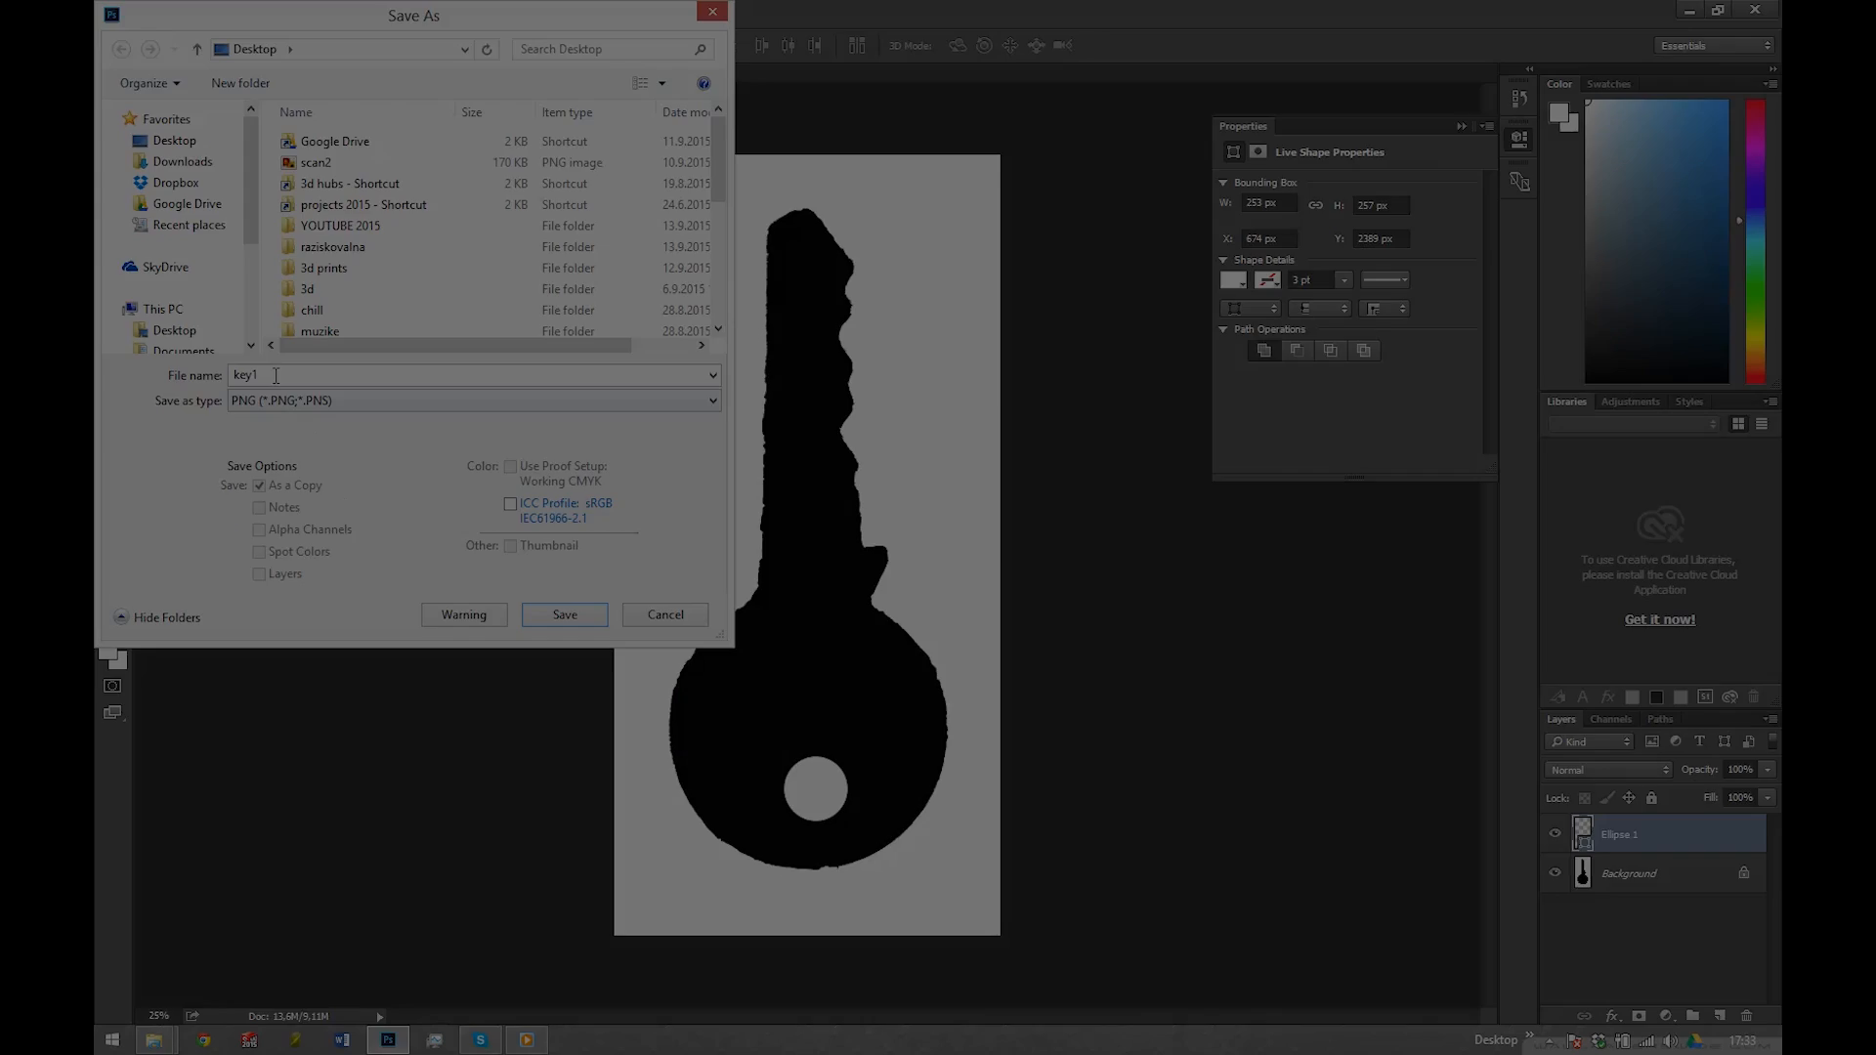
click(563, 614)
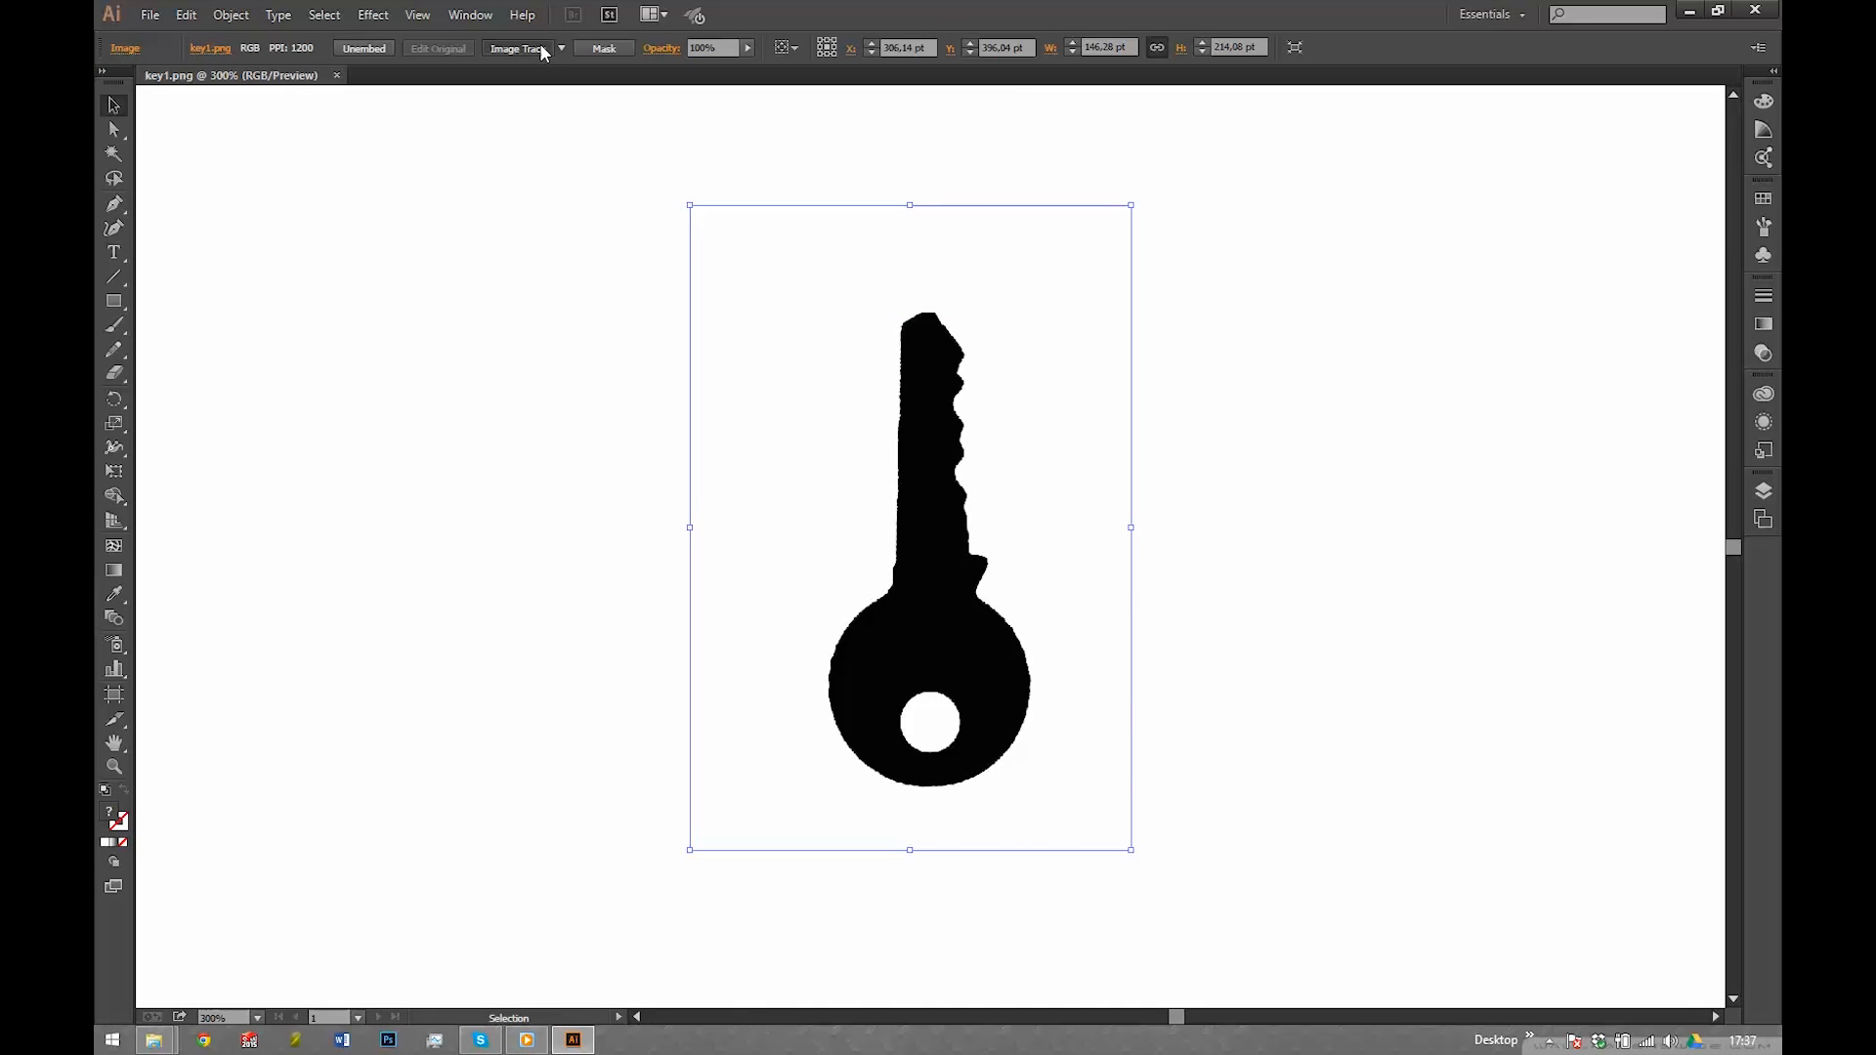
click(515, 48)
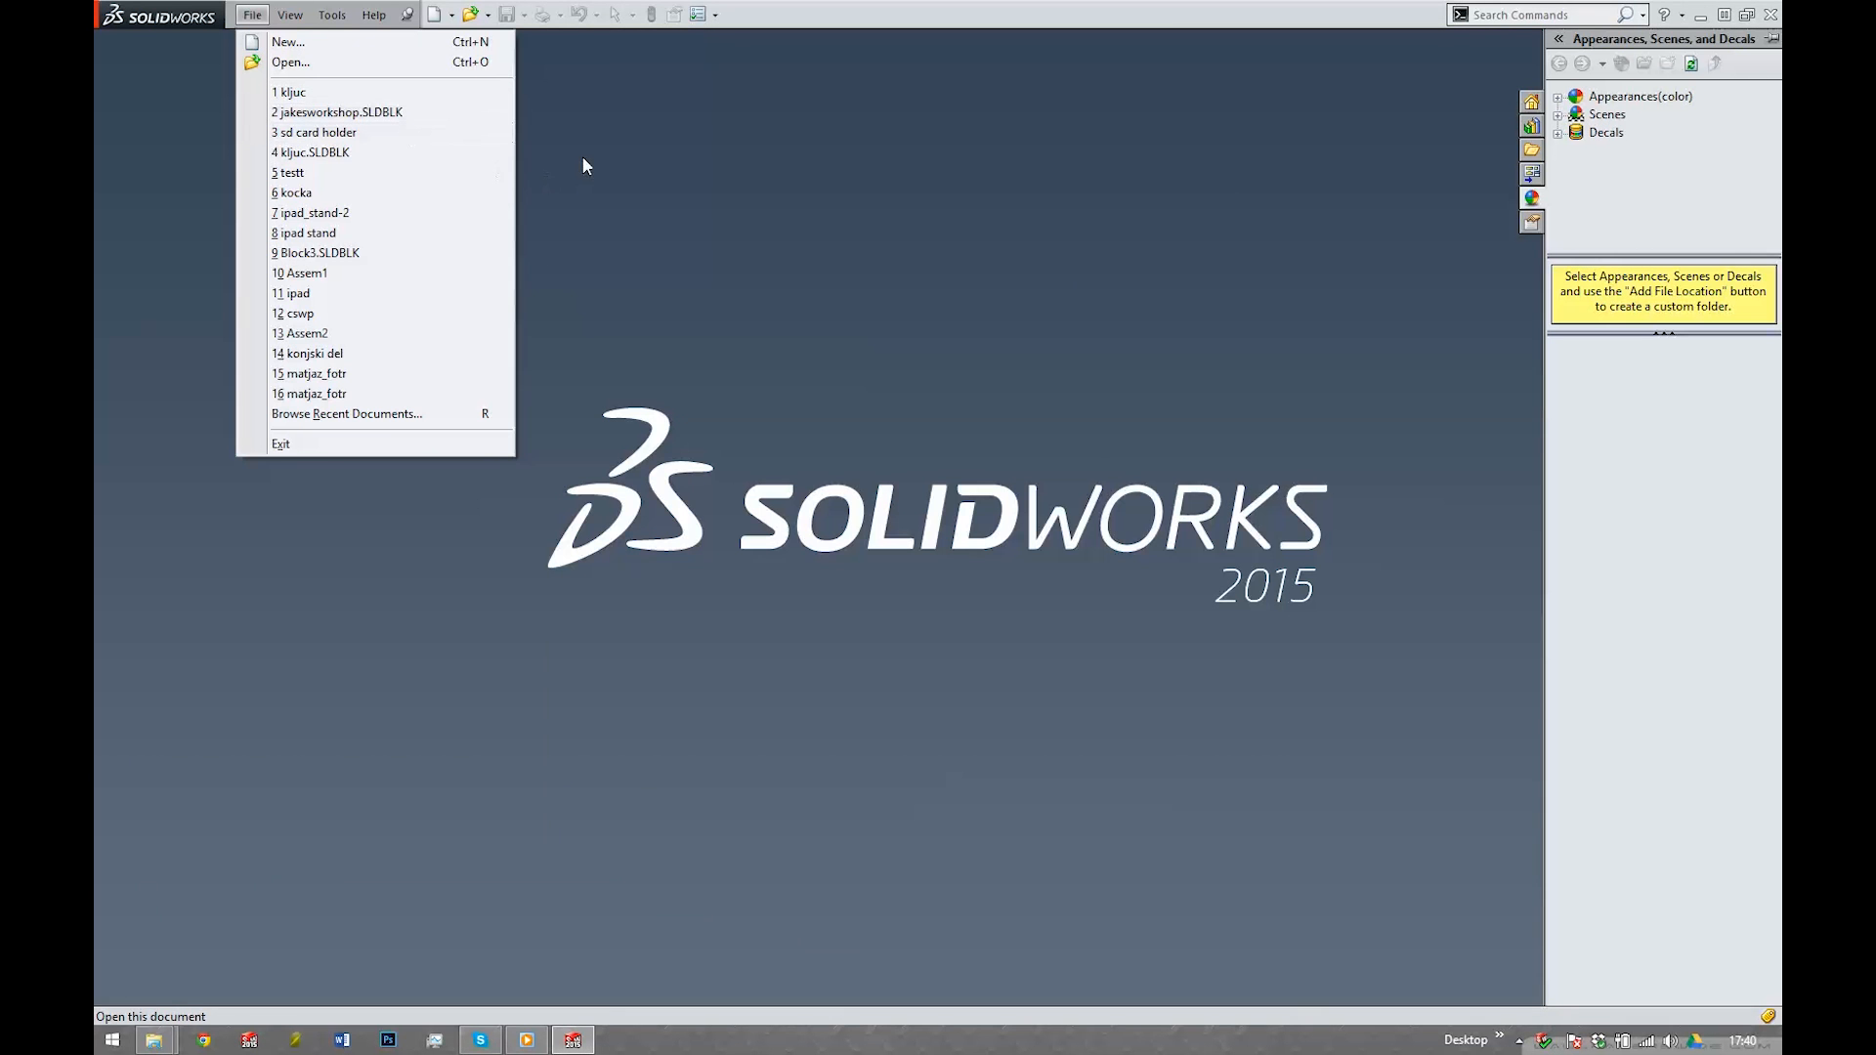
- Import key1.dxf into a new part as a 2D sketch measuring about 23.8 by 55.8
click(289, 61)
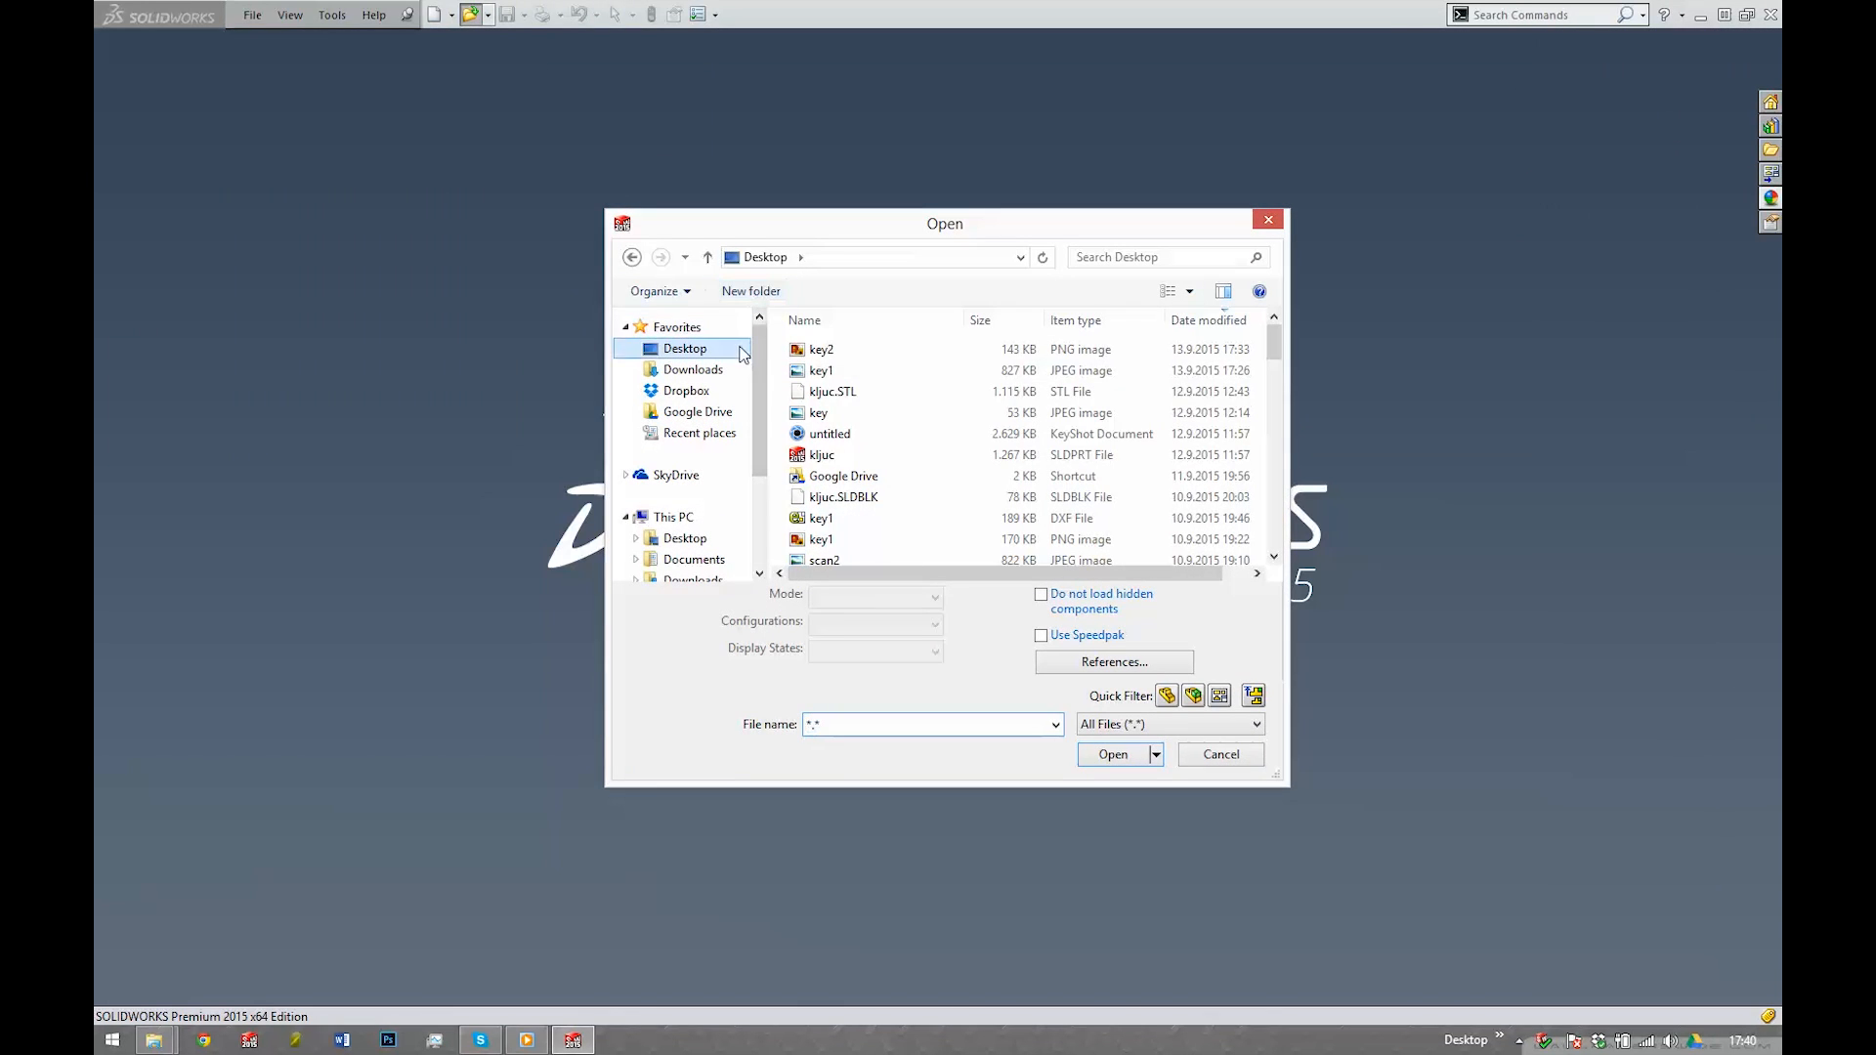
click(821, 517)
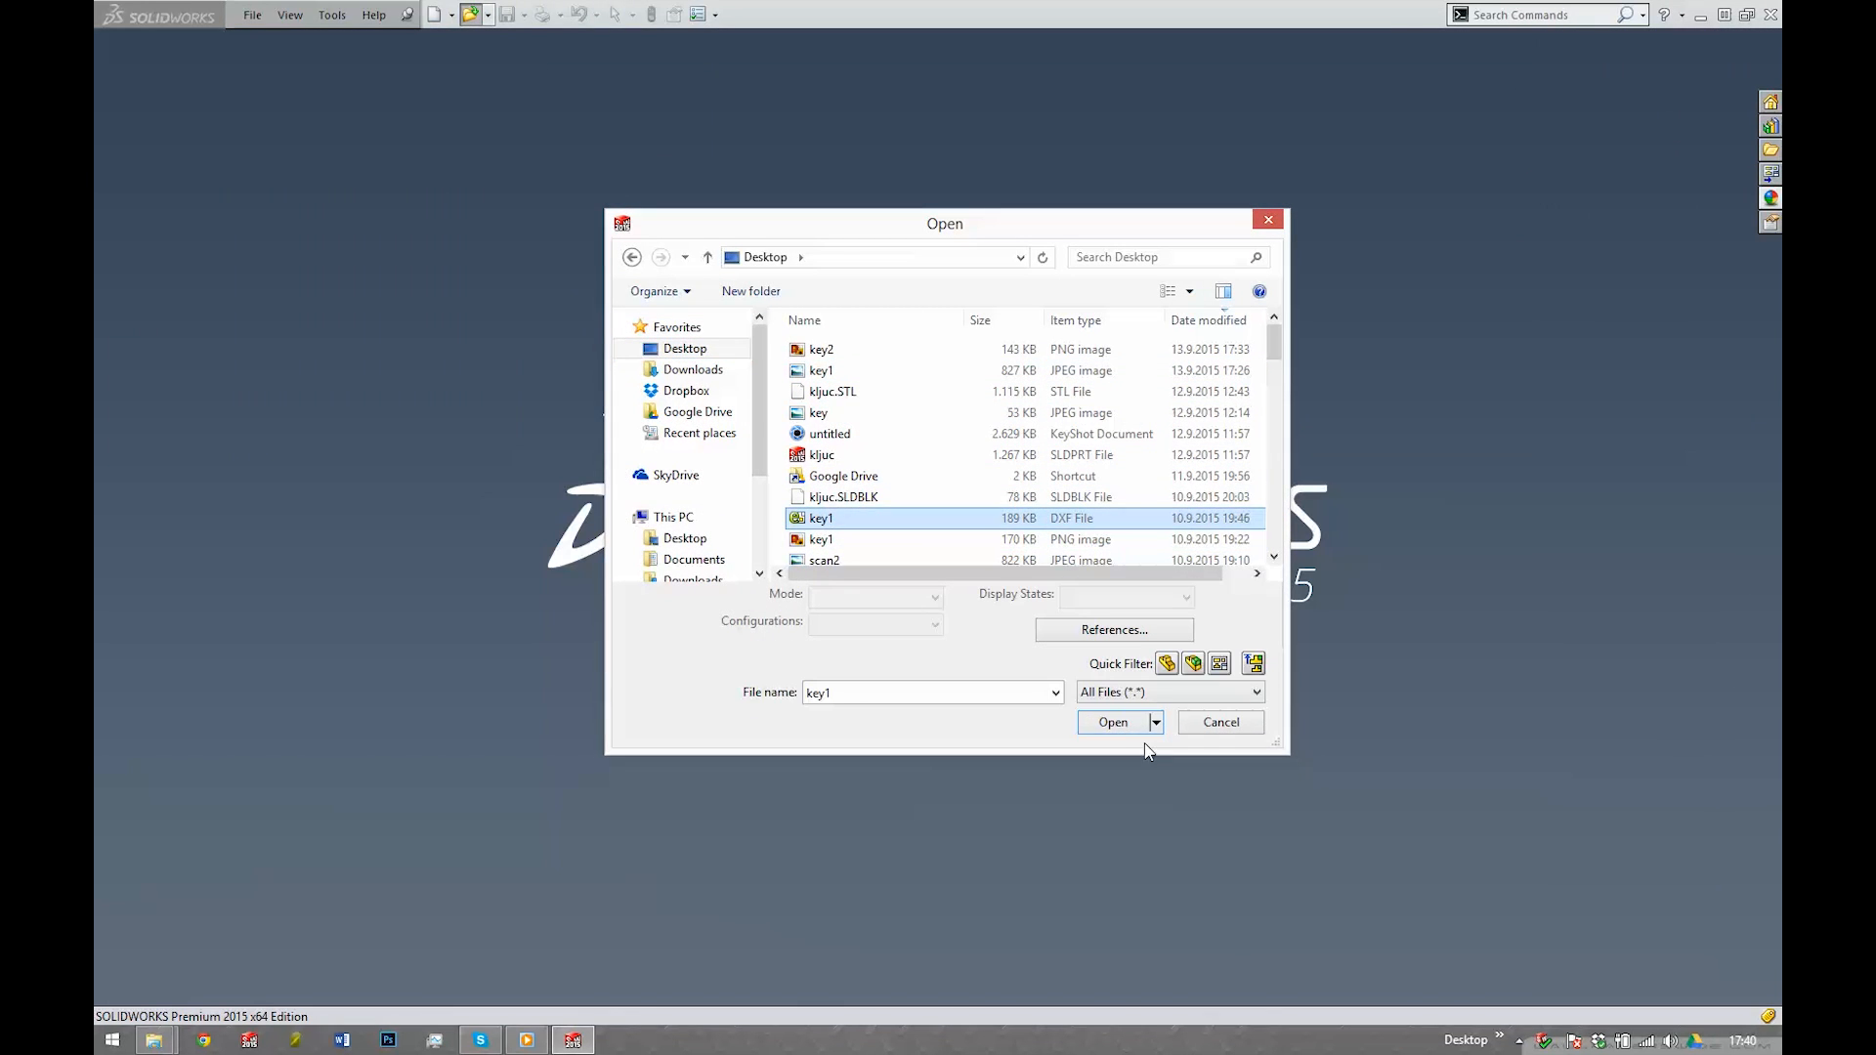
click(1112, 721)
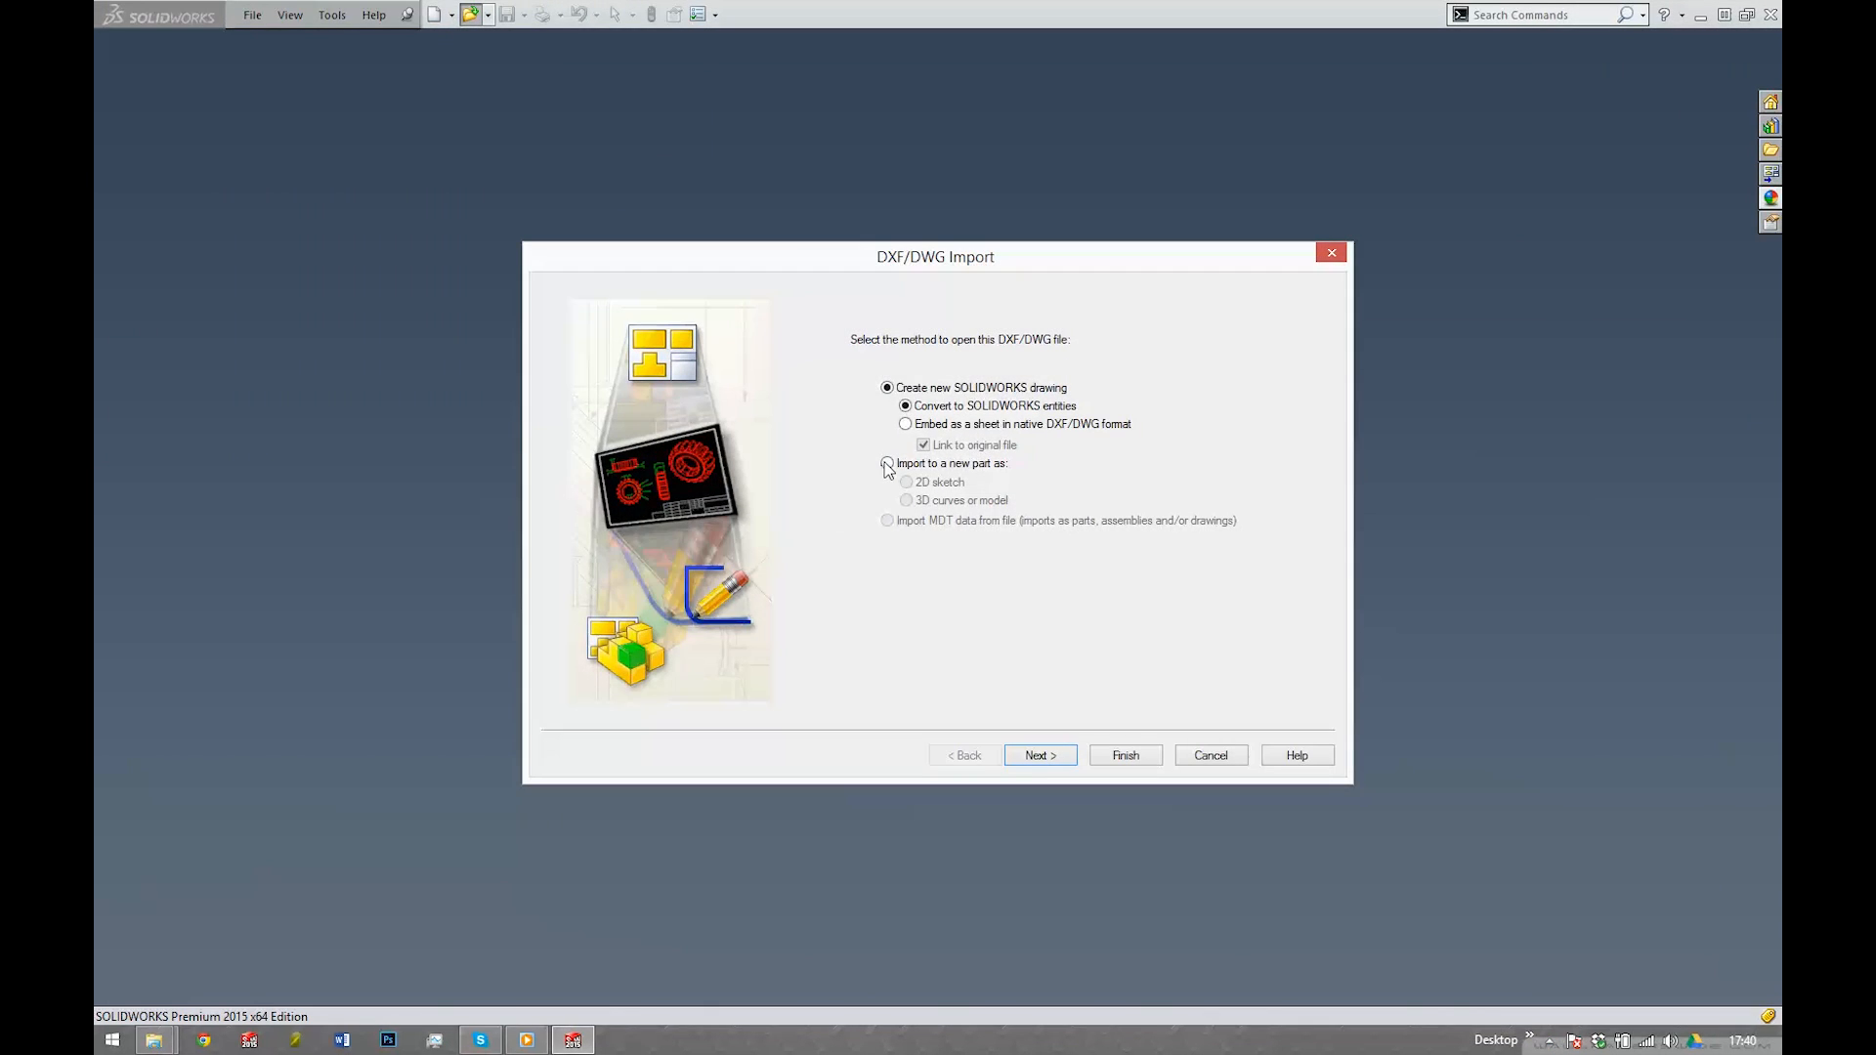
click(888, 463)
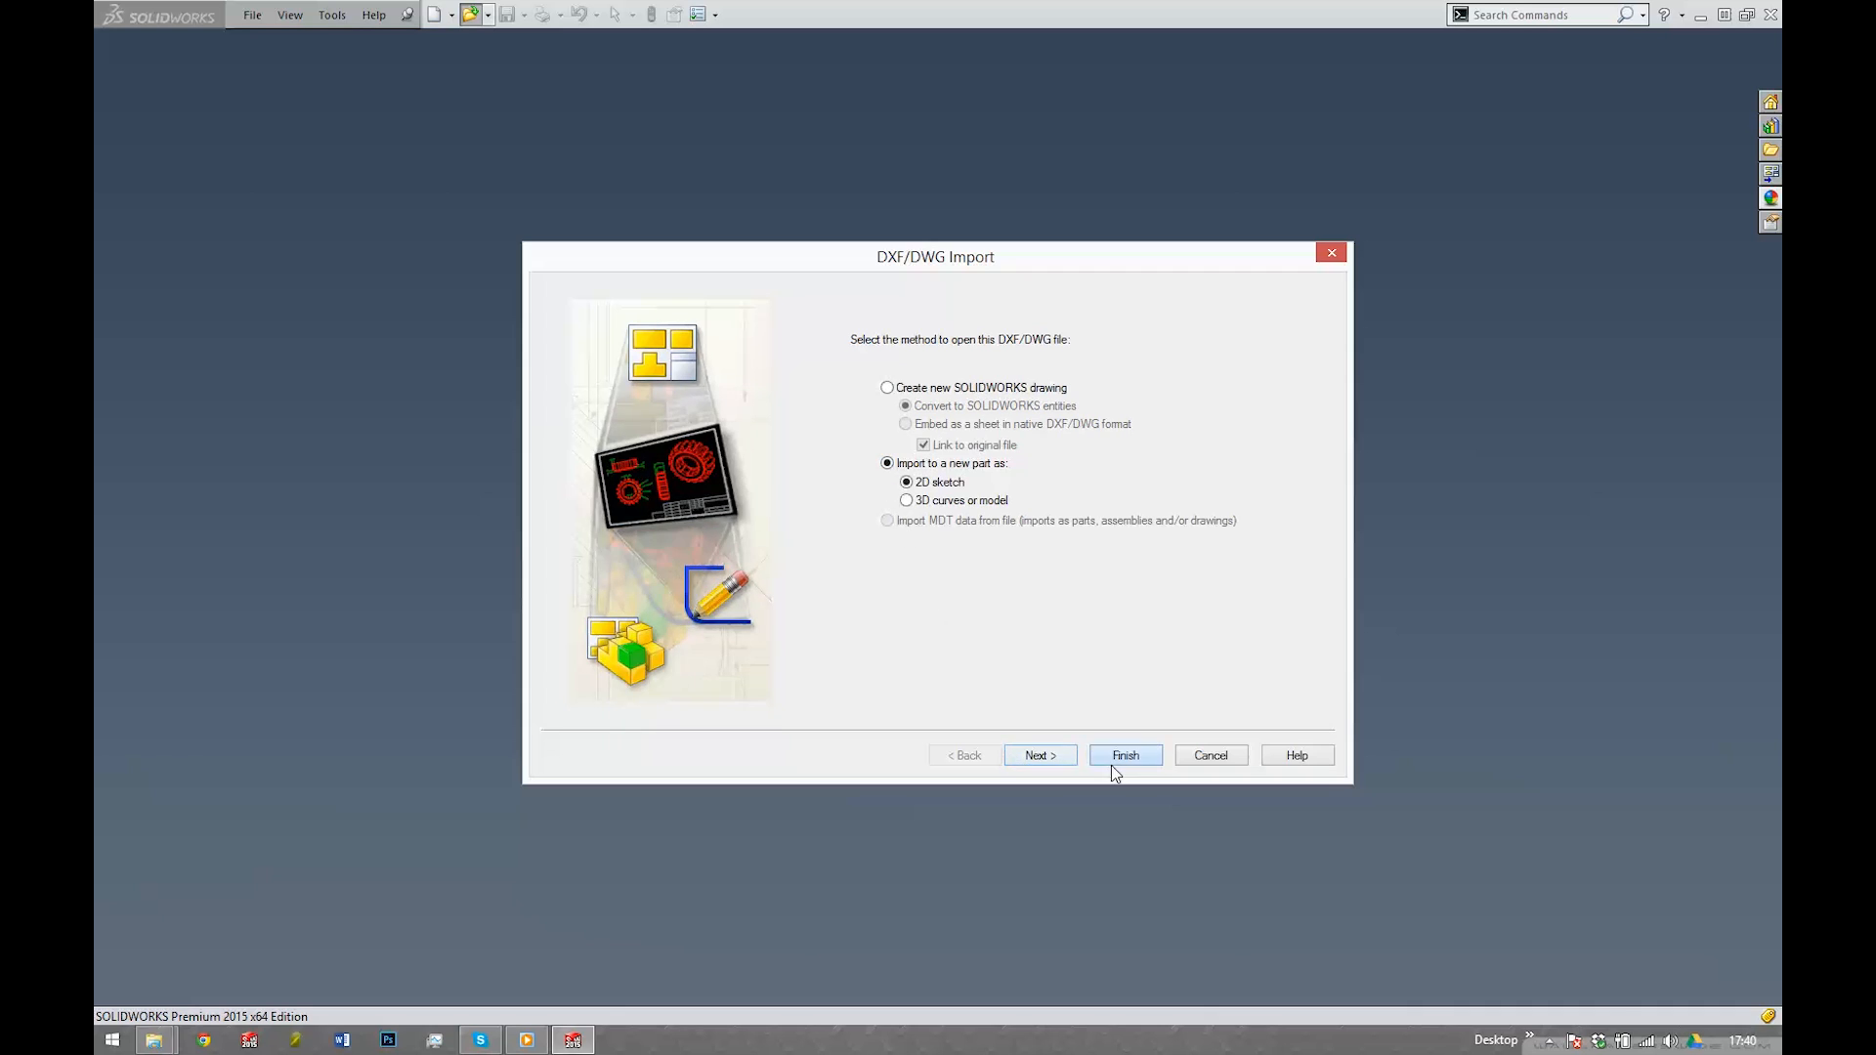
click(1123, 755)
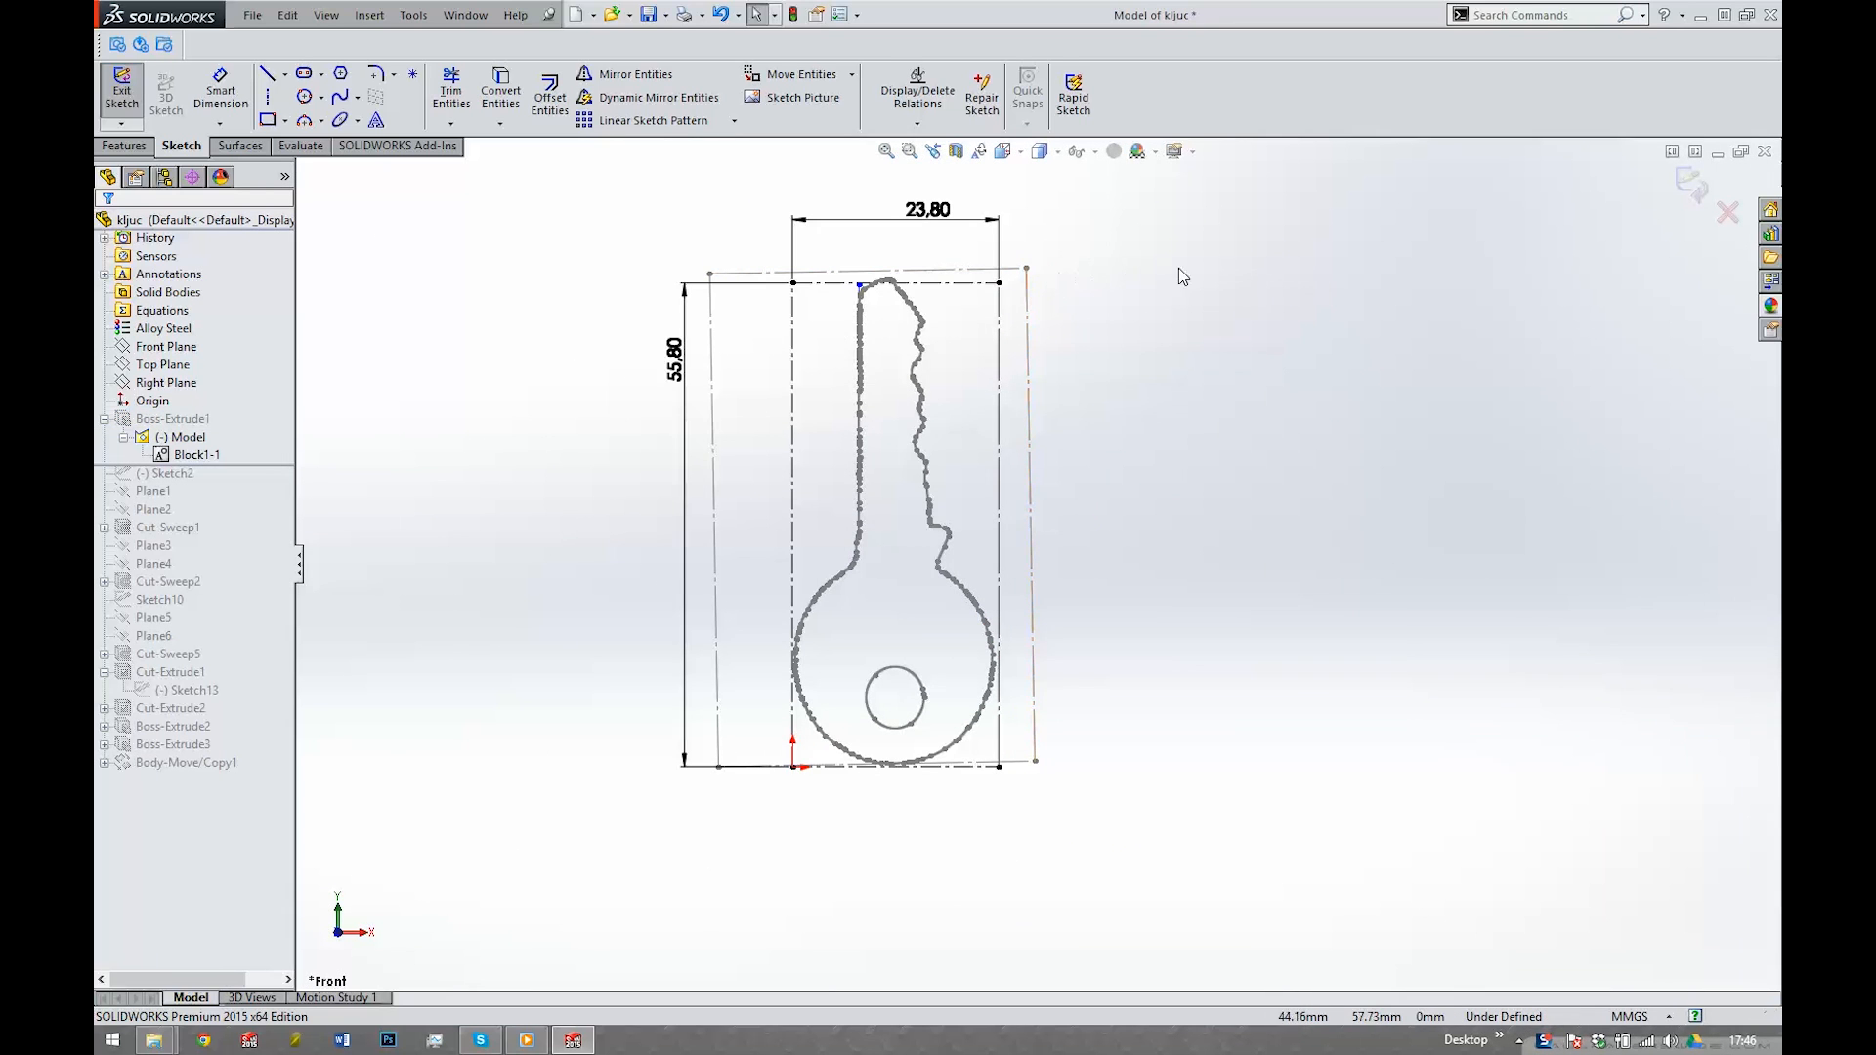
- Exit the sketch and roll forward through the features to view the finished key with its emblem
click(121, 94)
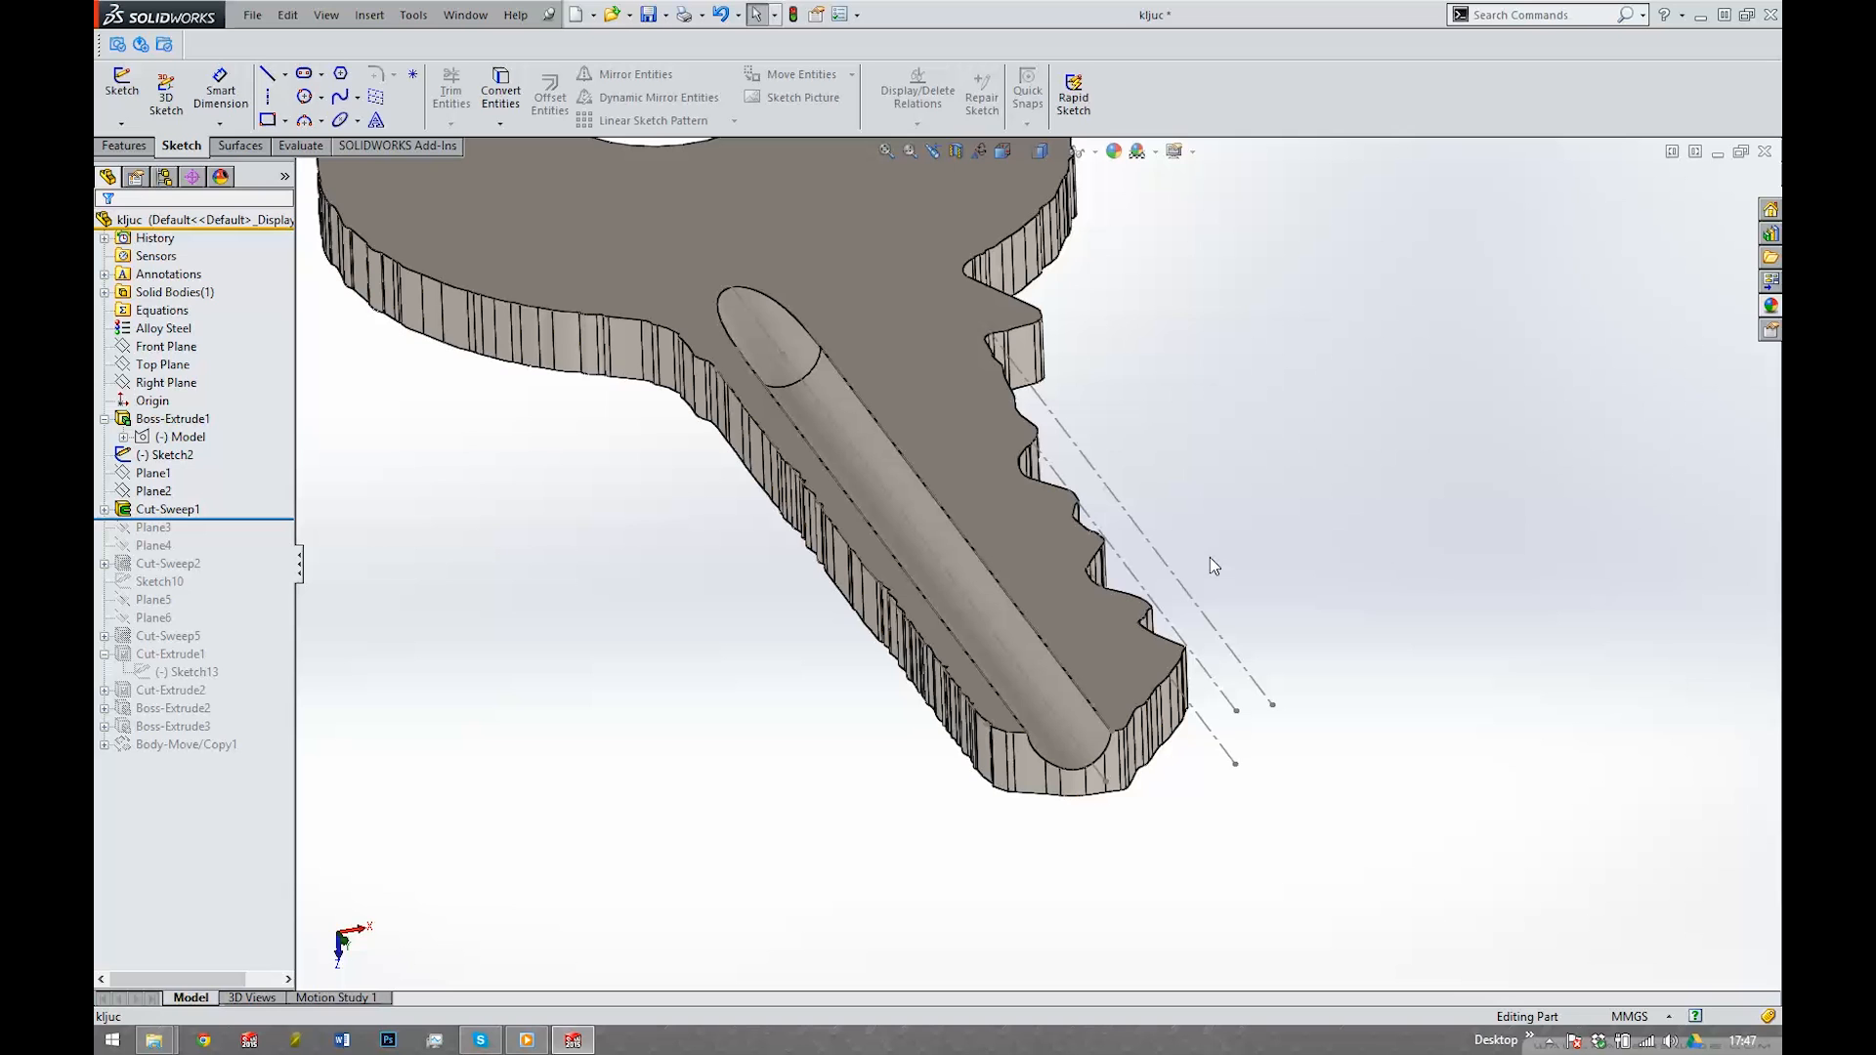
click(167, 564)
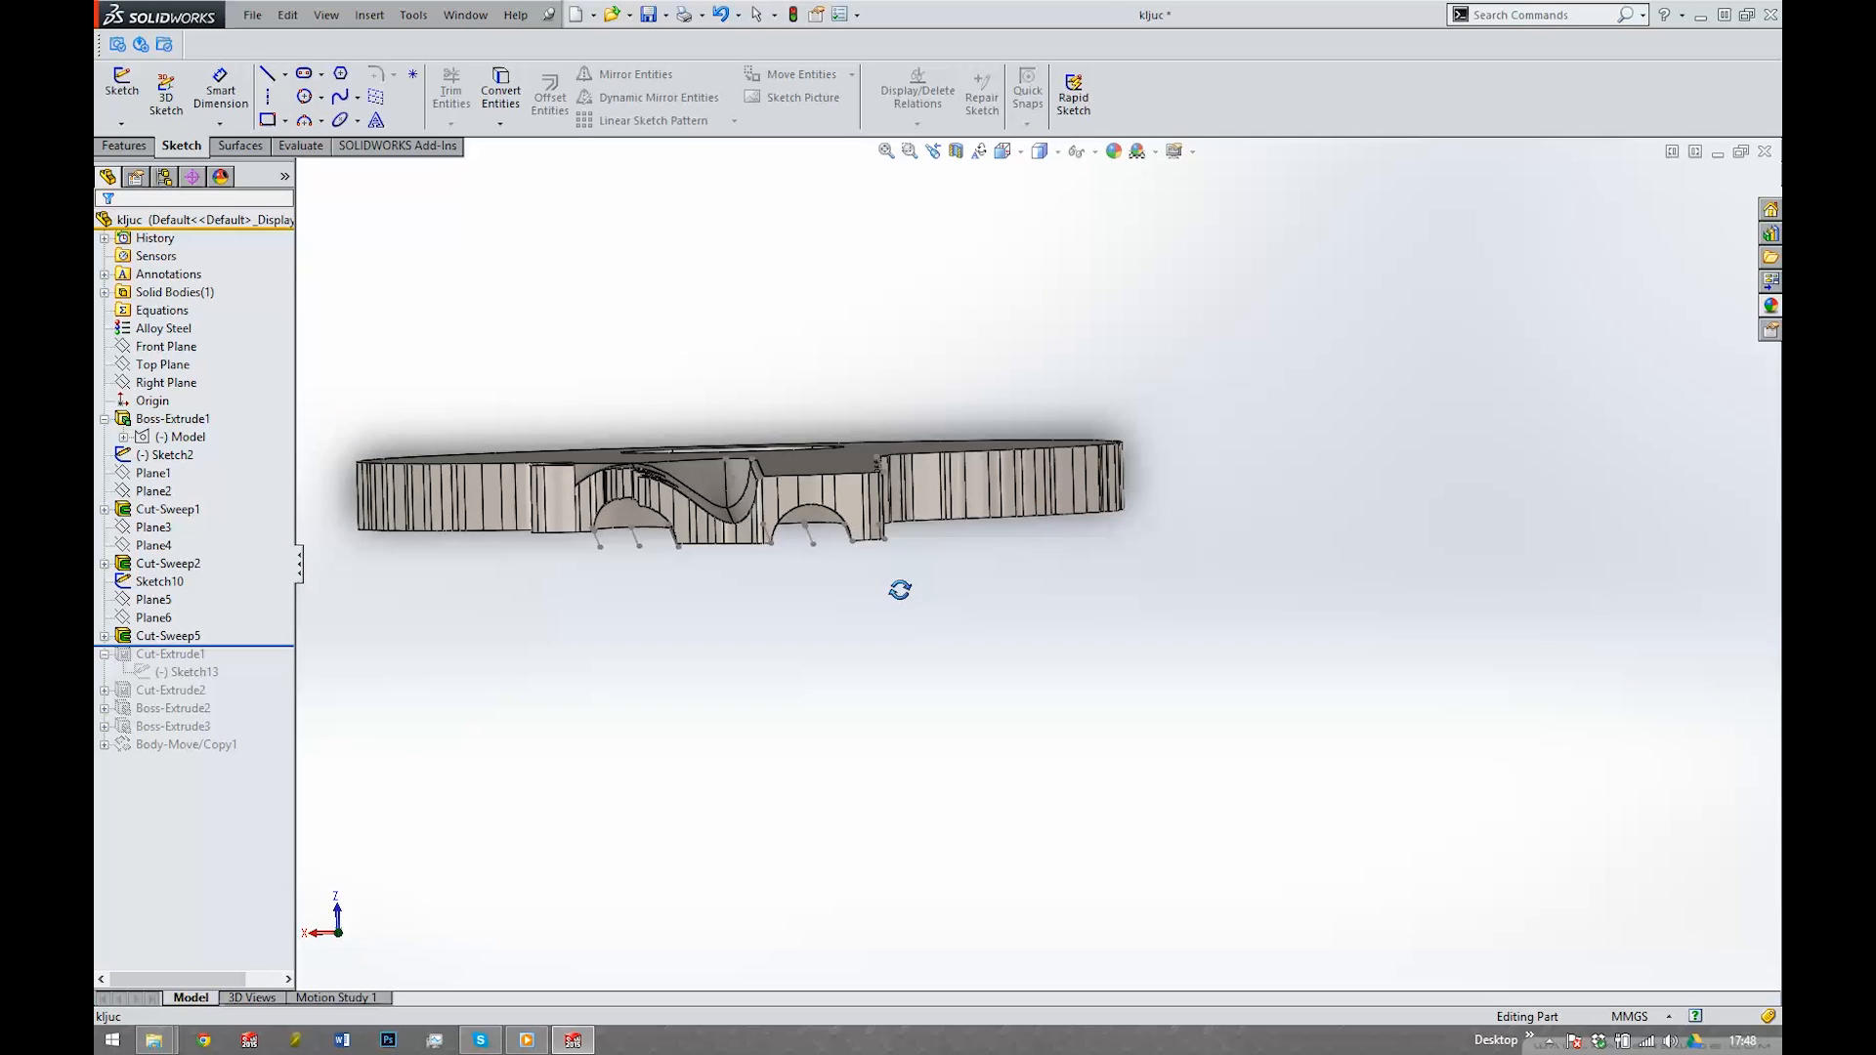
drag(741, 479, 747, 496)
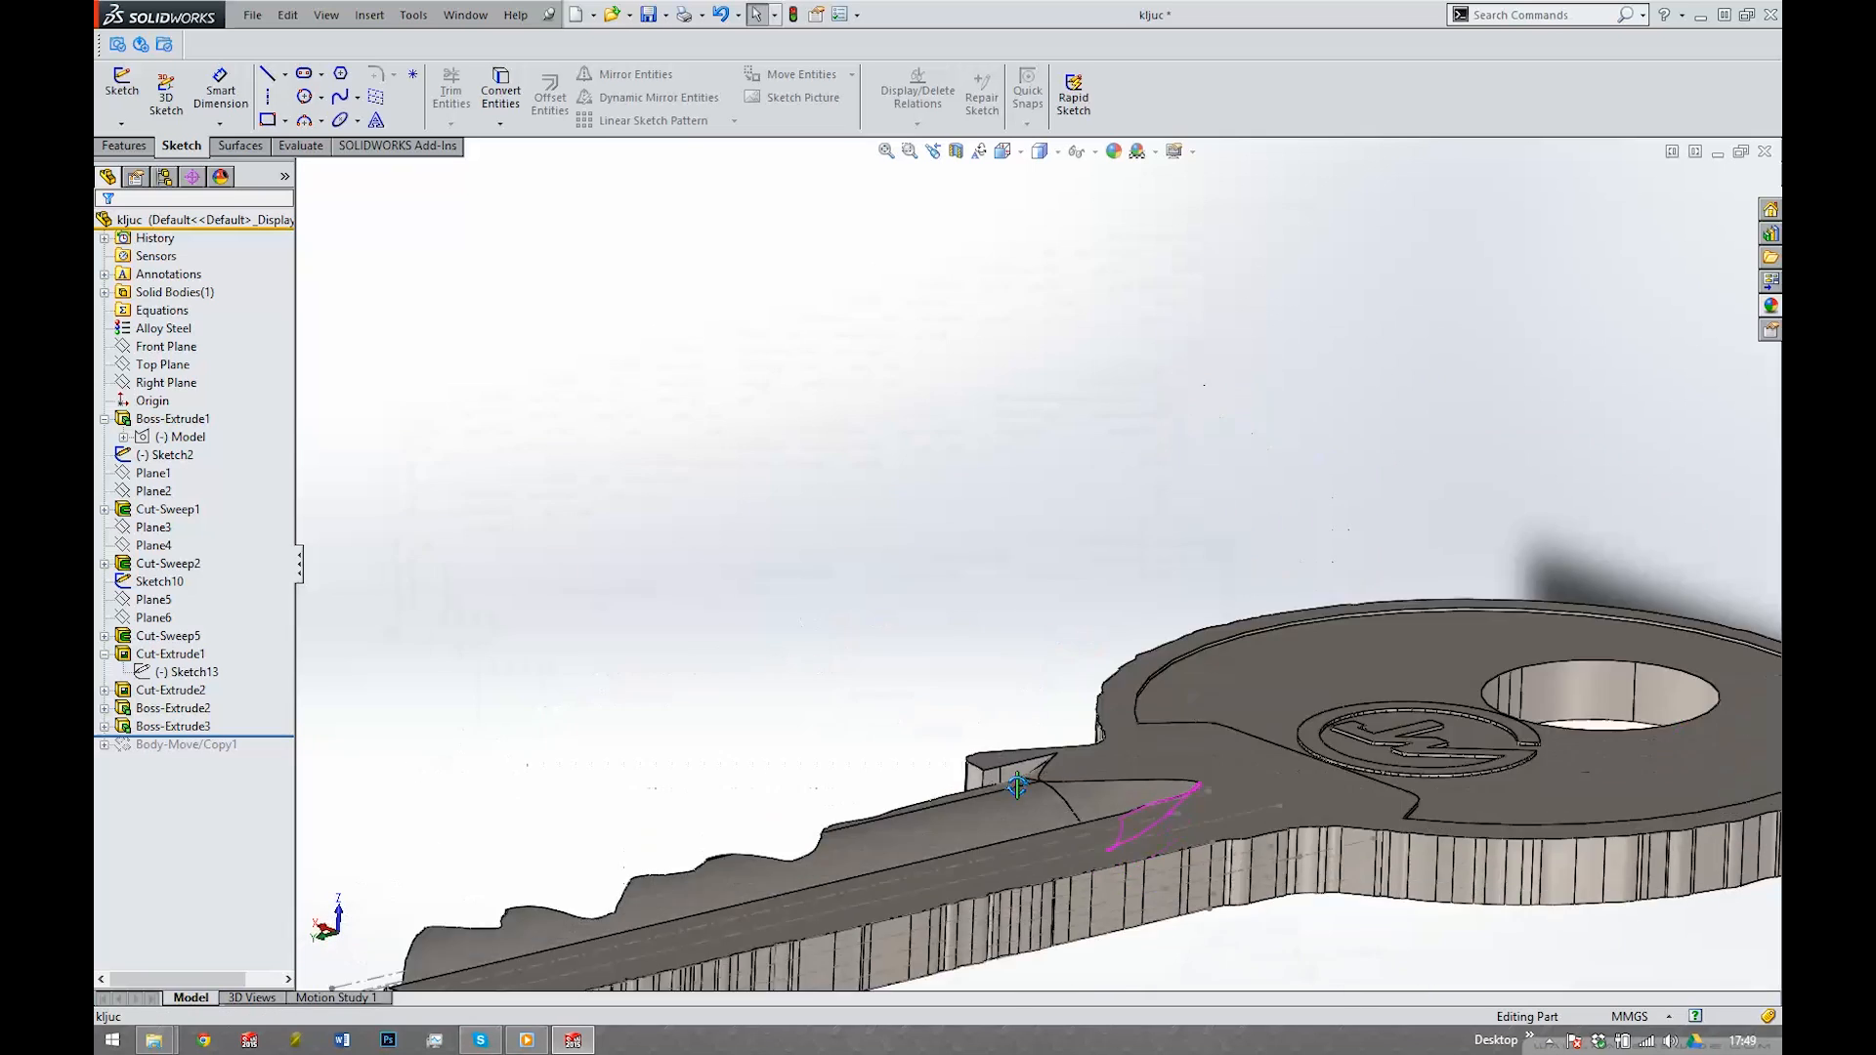
click(251, 15)
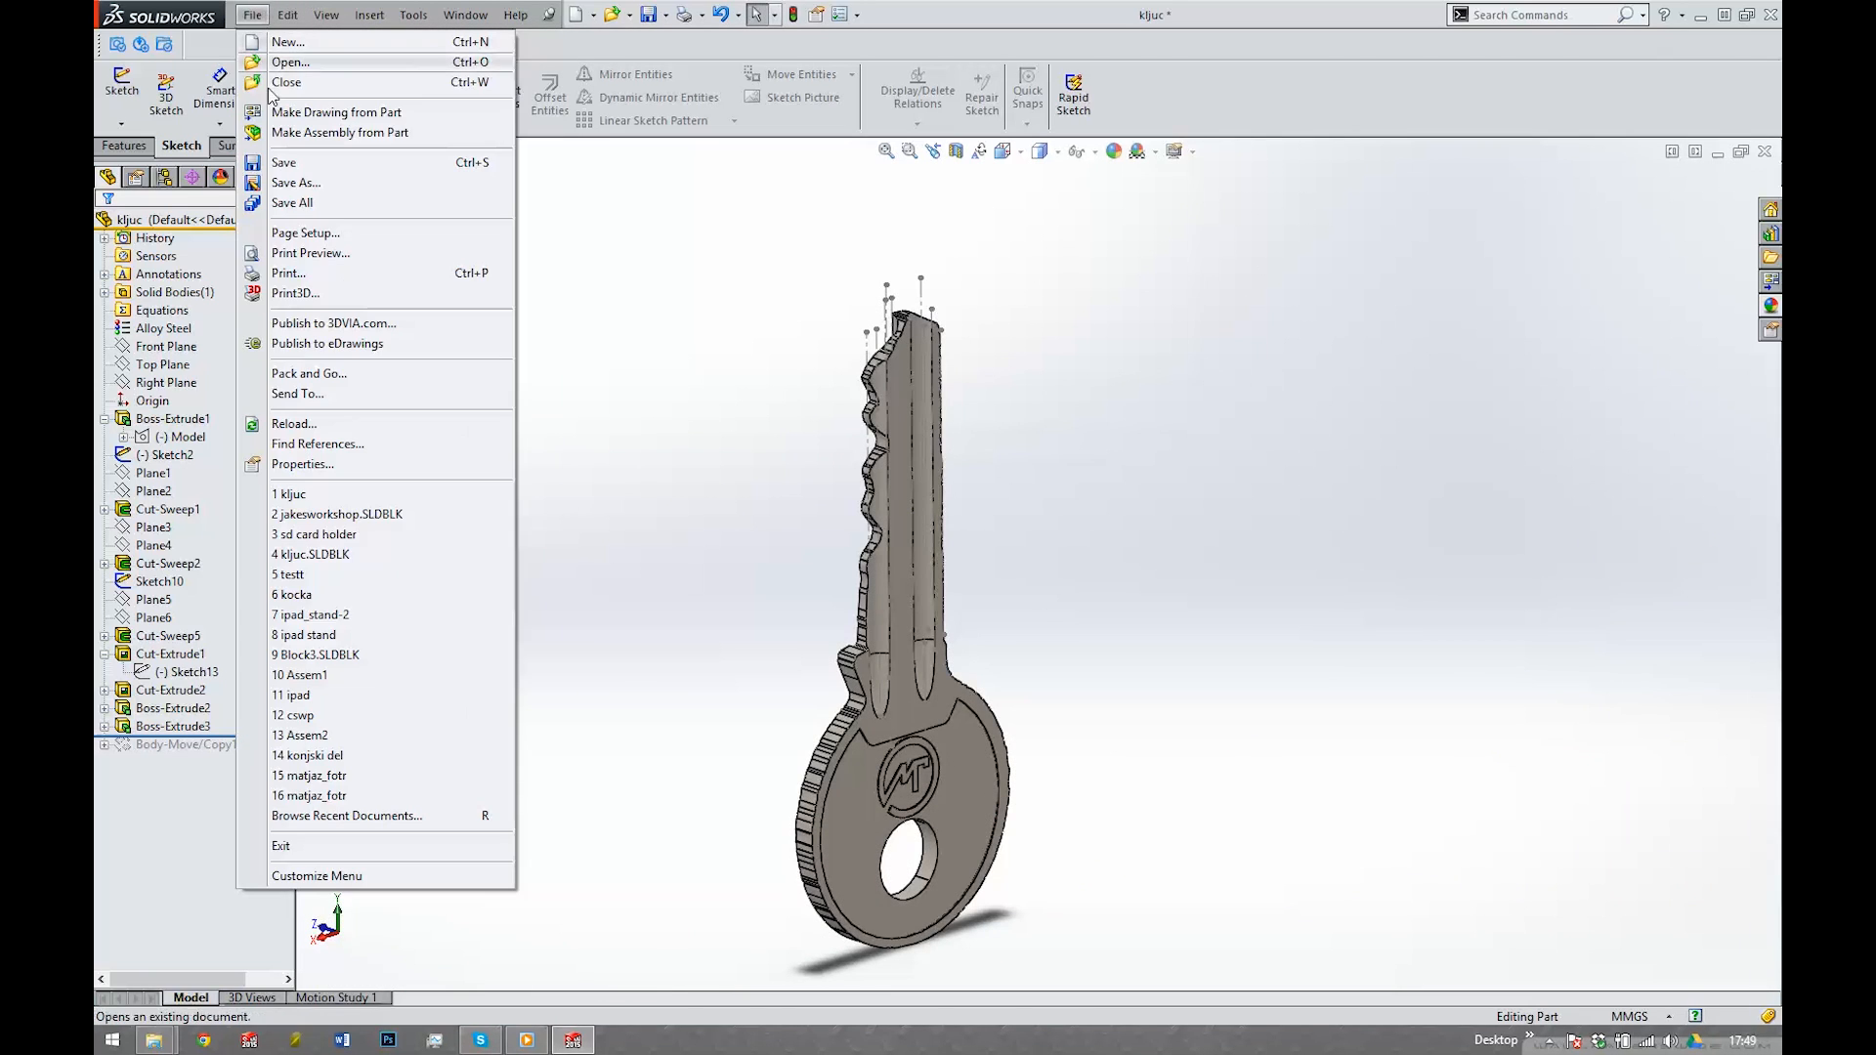
- Save a copy of the key part in STL format
click(295, 182)
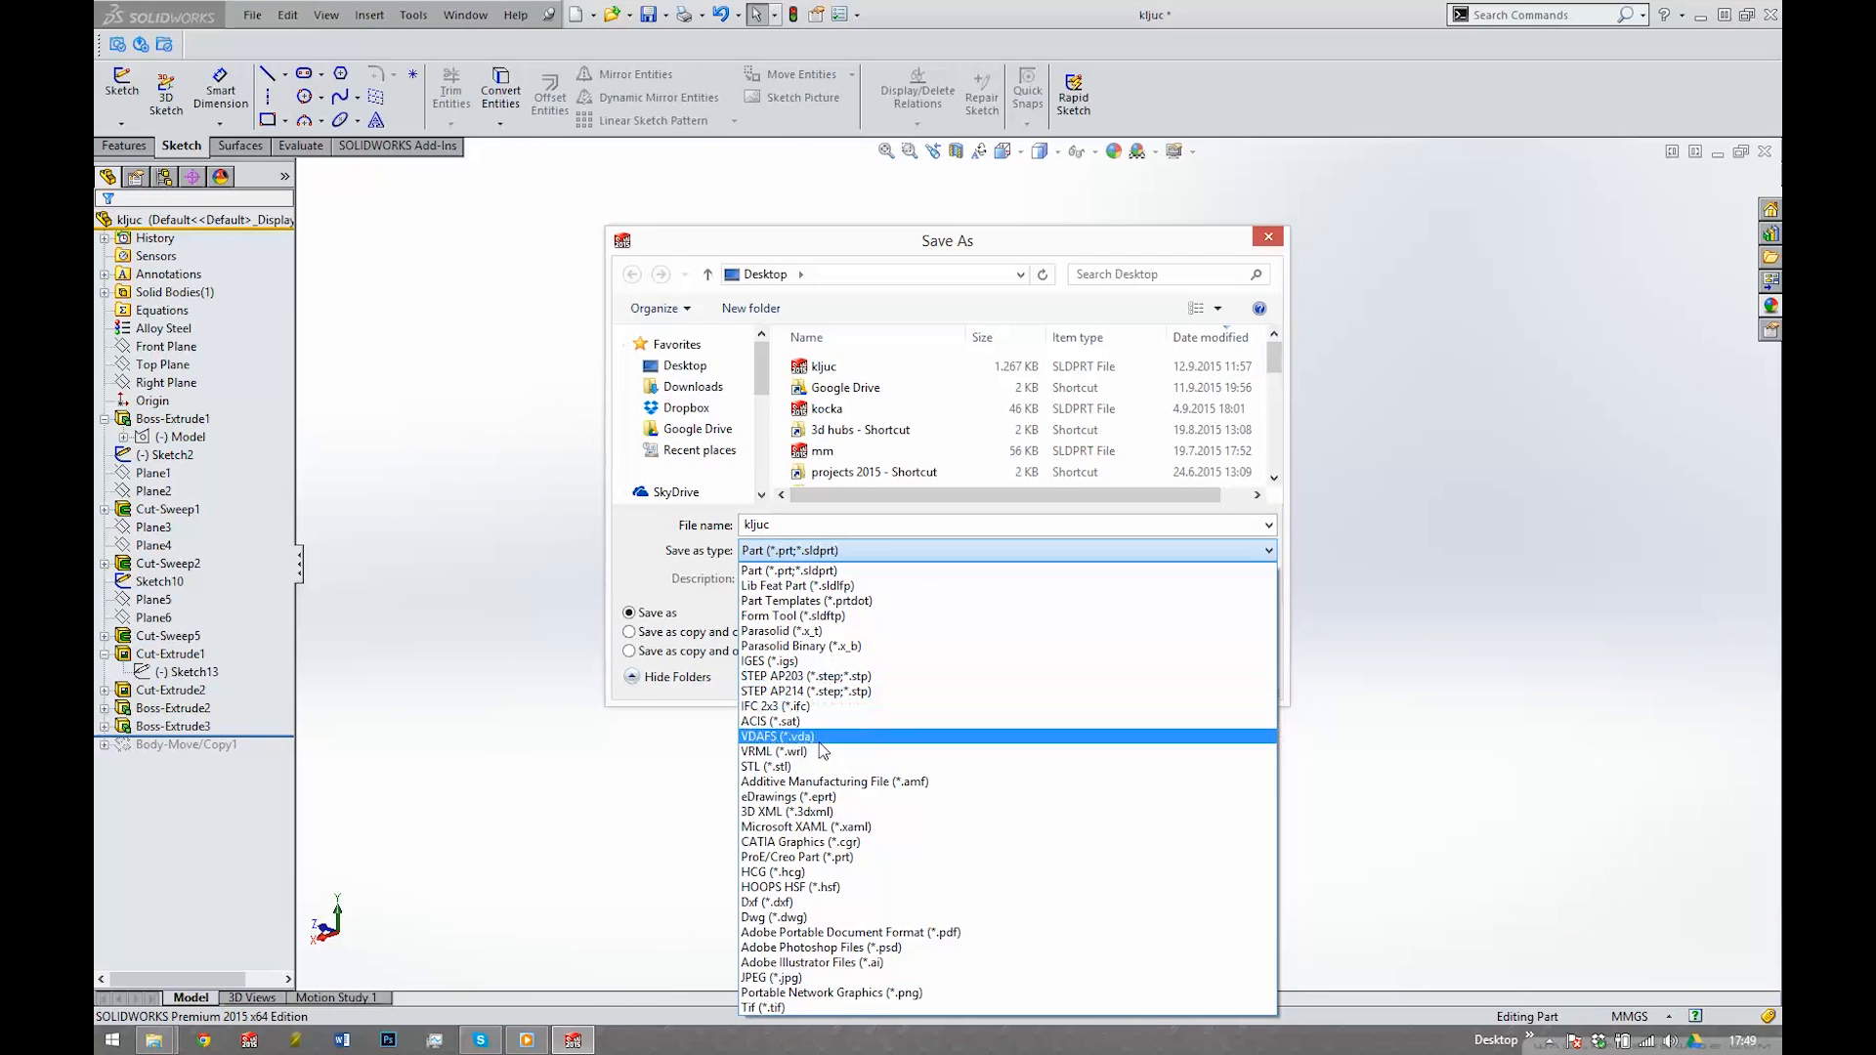
click(767, 766)
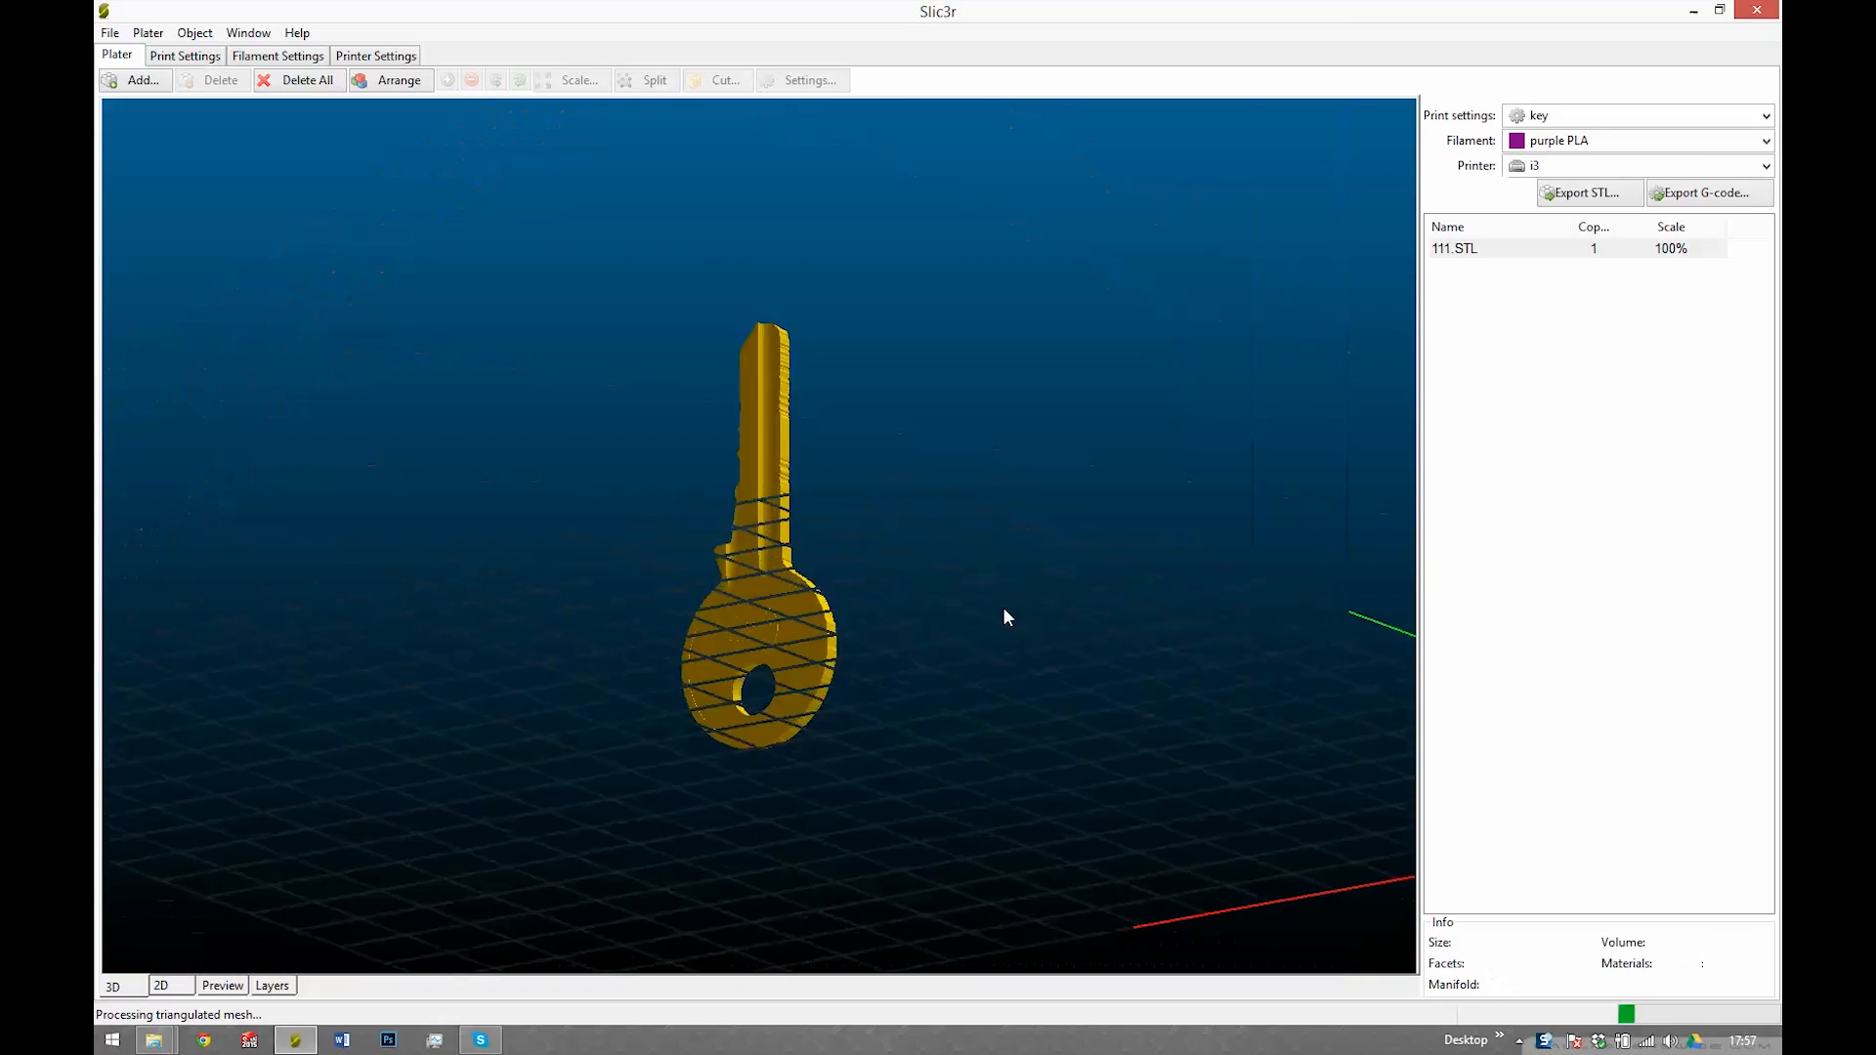
- Review the 0.1 mm layer, infill, support and filament settings, then export G-code to Removable Disk D:
click(185, 54)
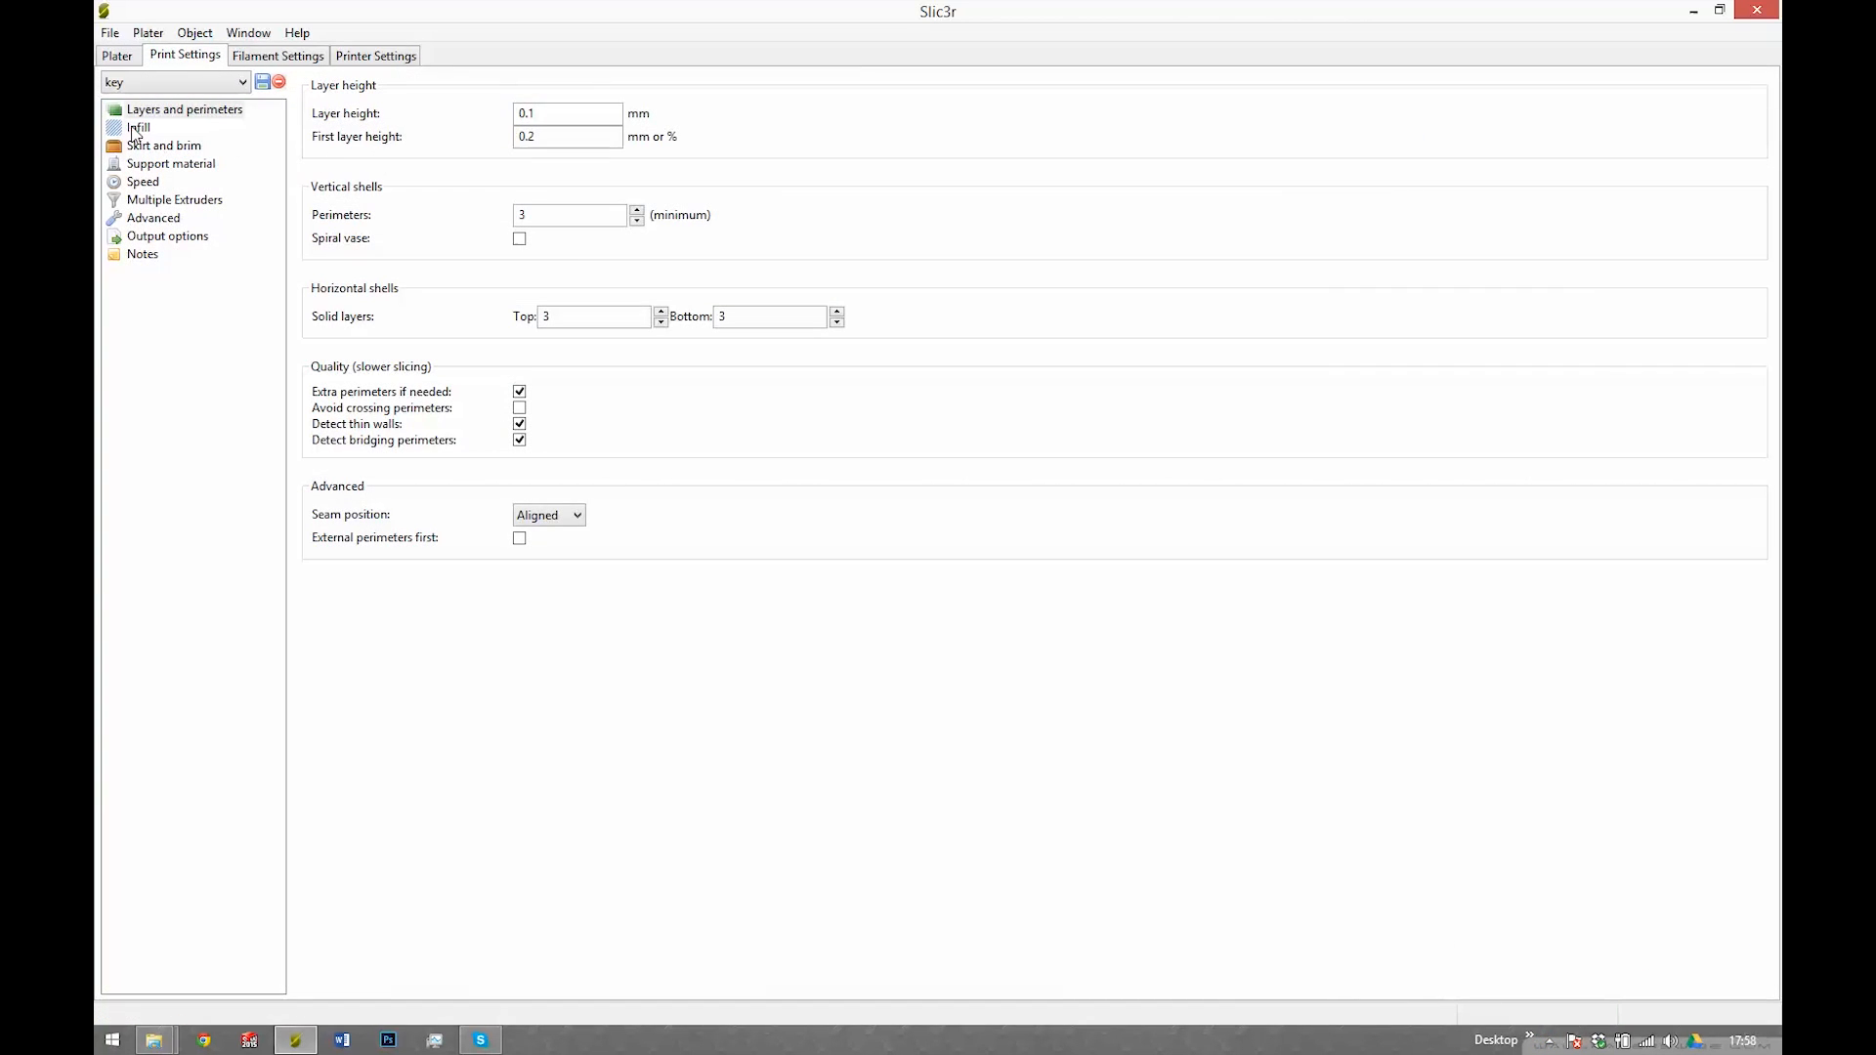
click(566, 112)
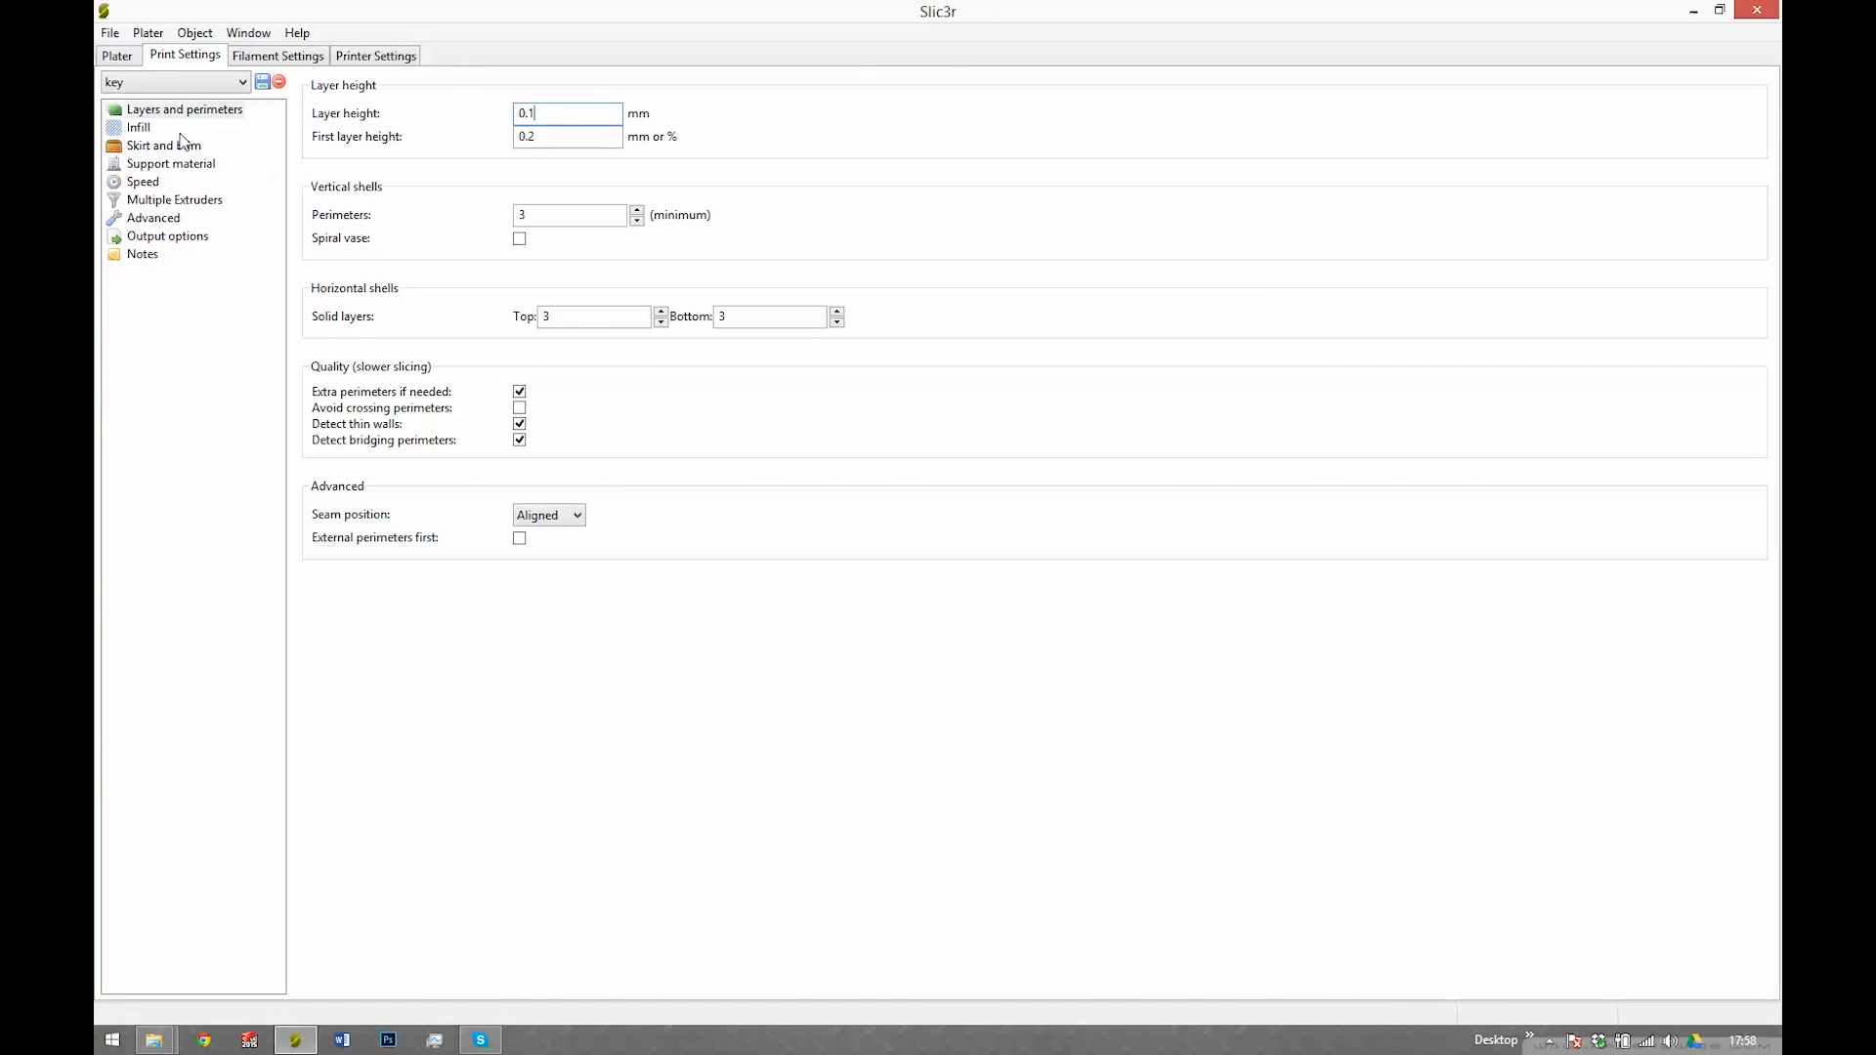
click(138, 127)
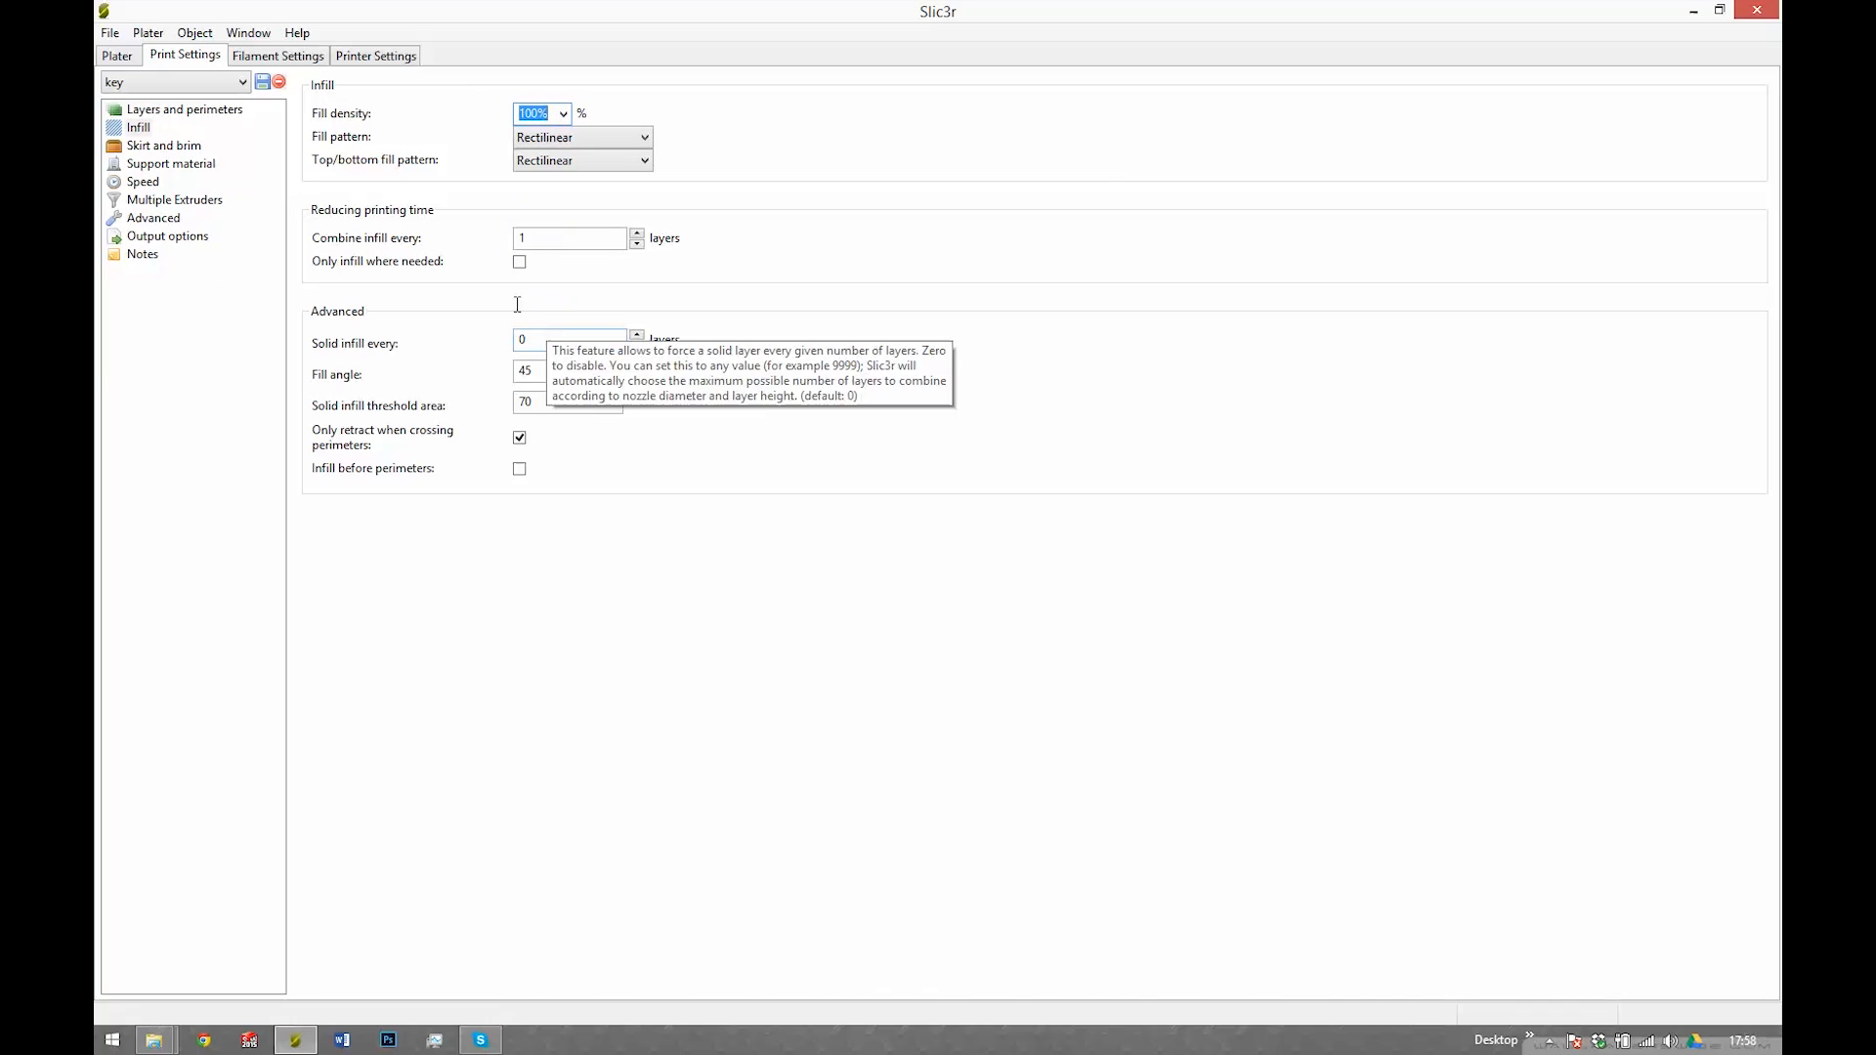
click(171, 164)
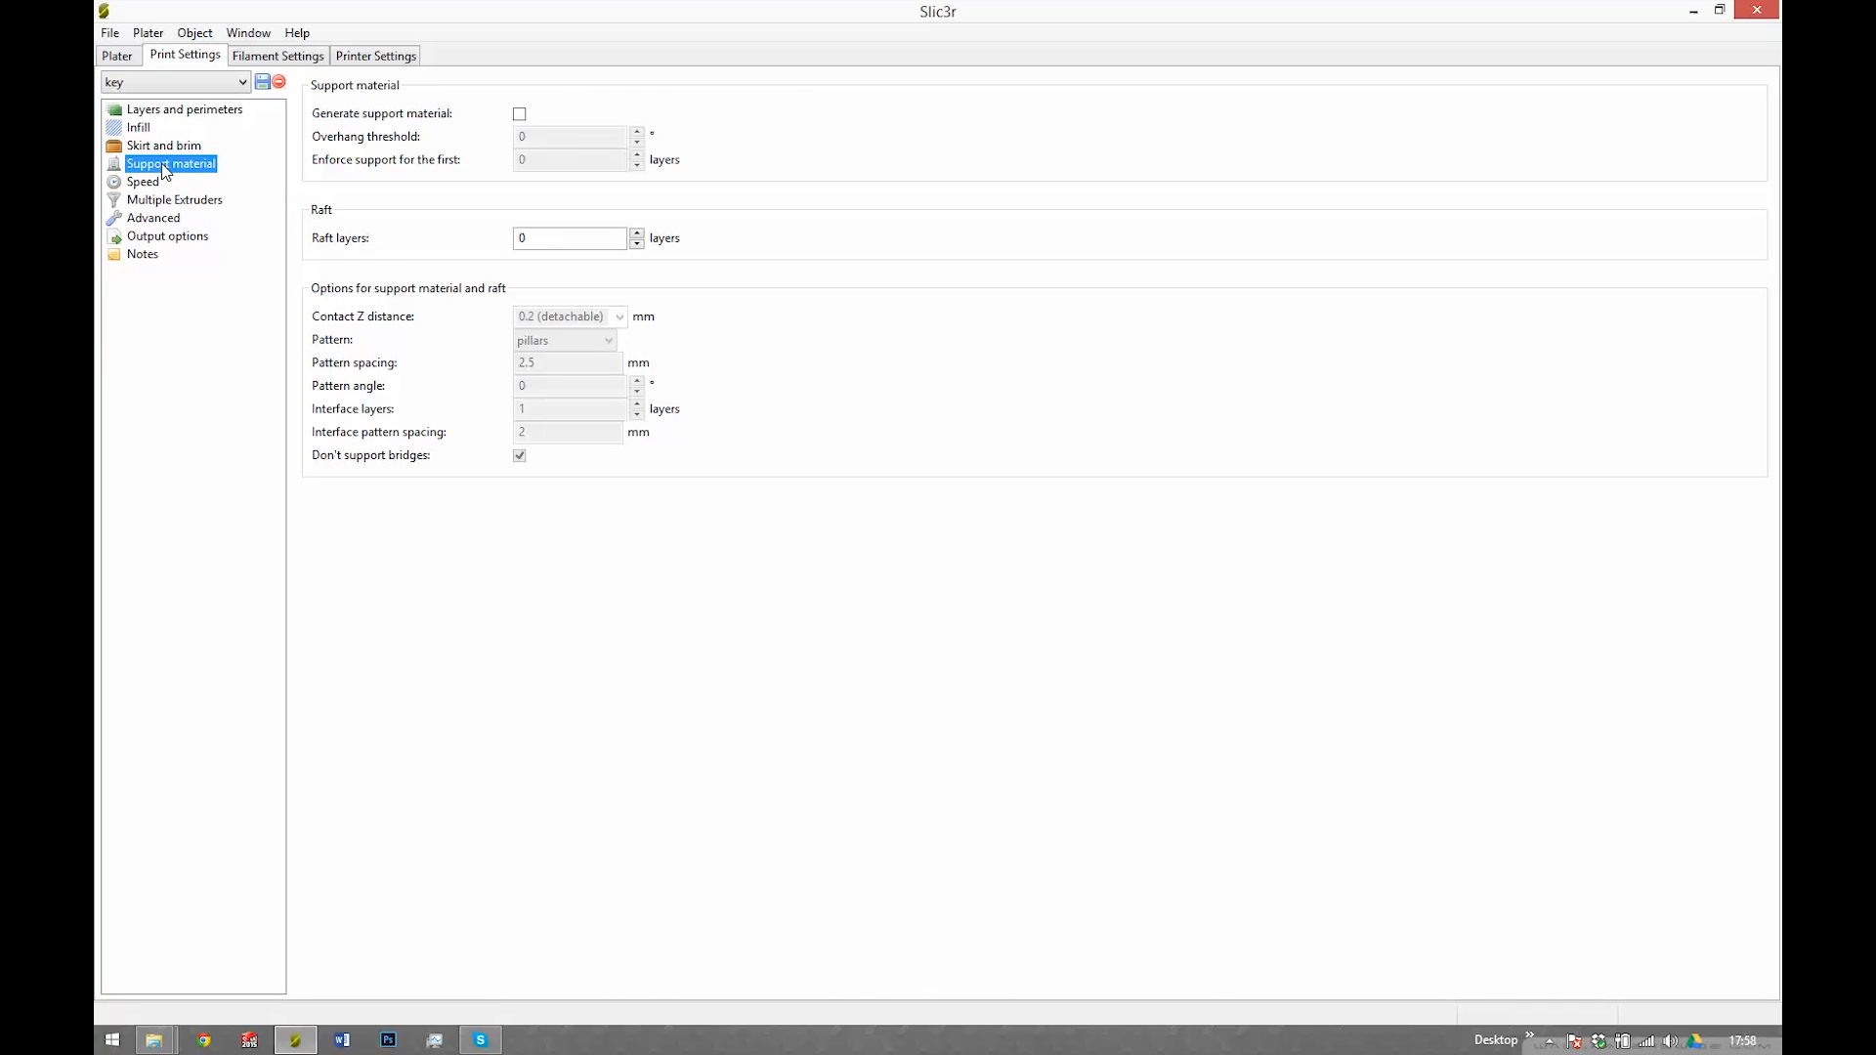
click(277, 54)
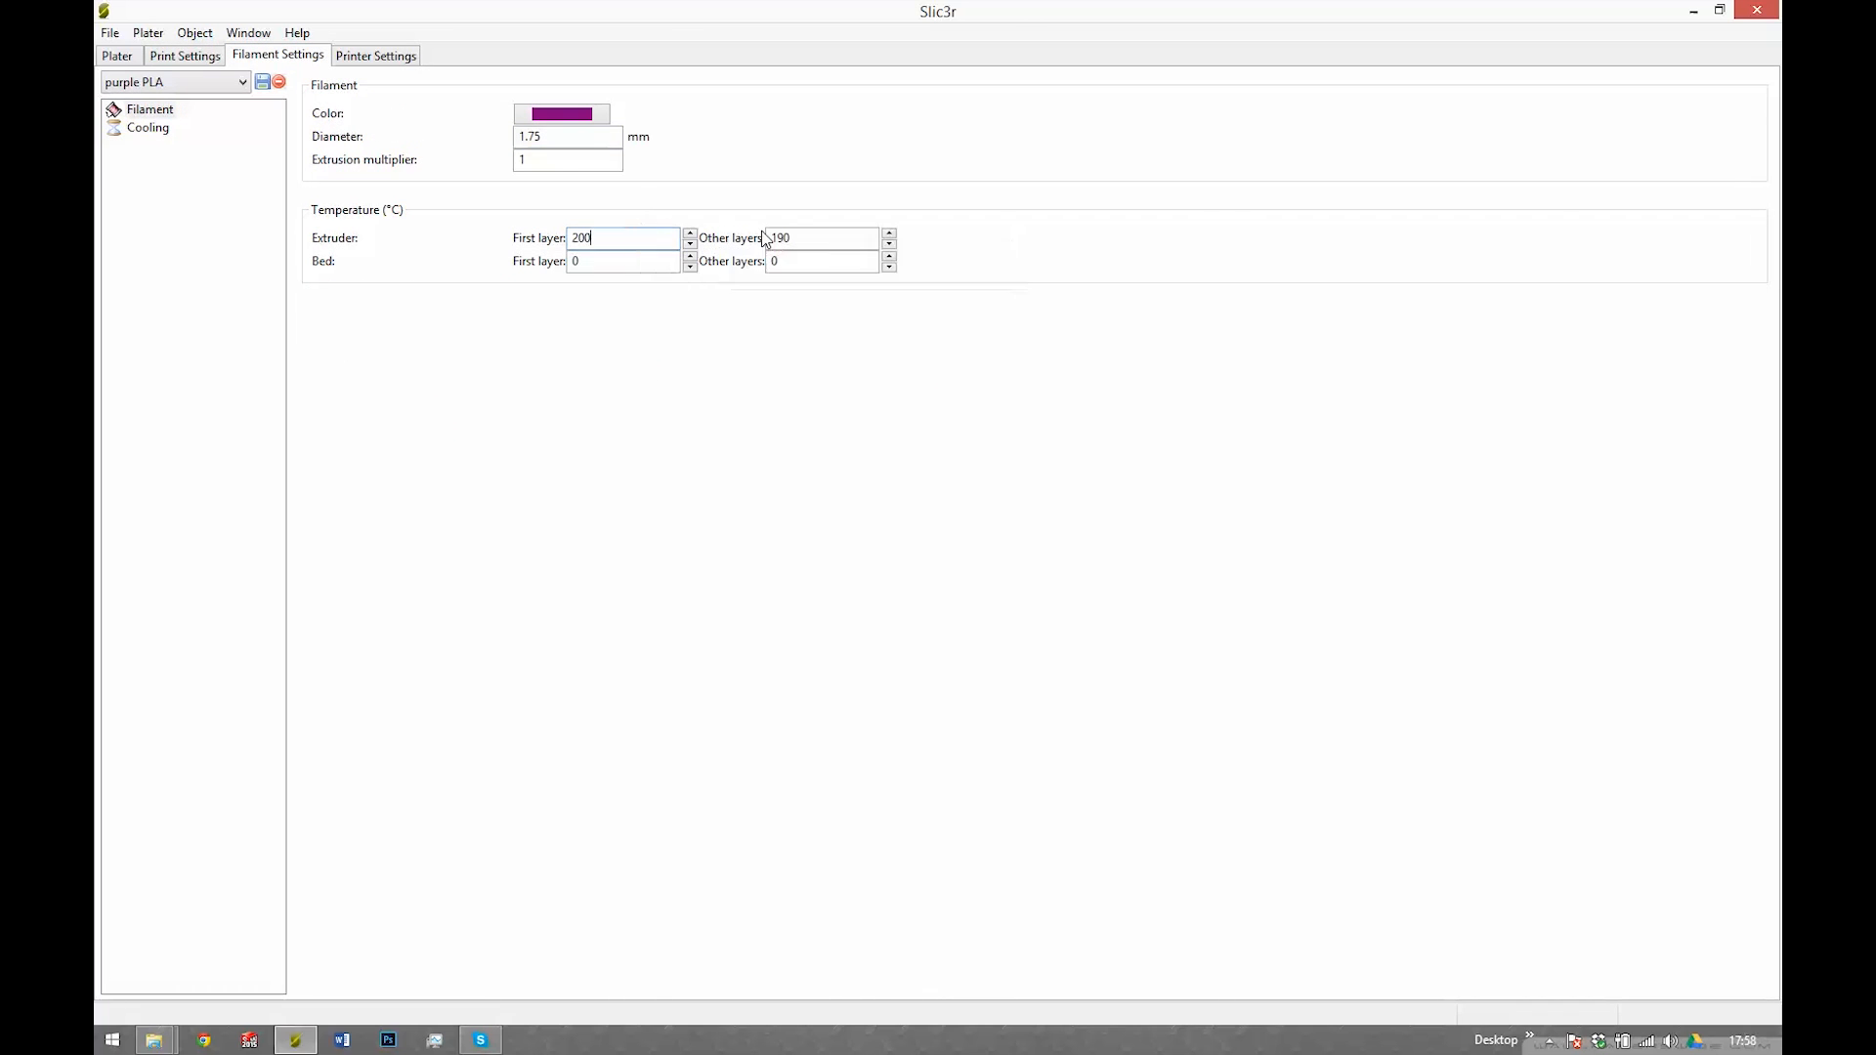
click(1704, 192)
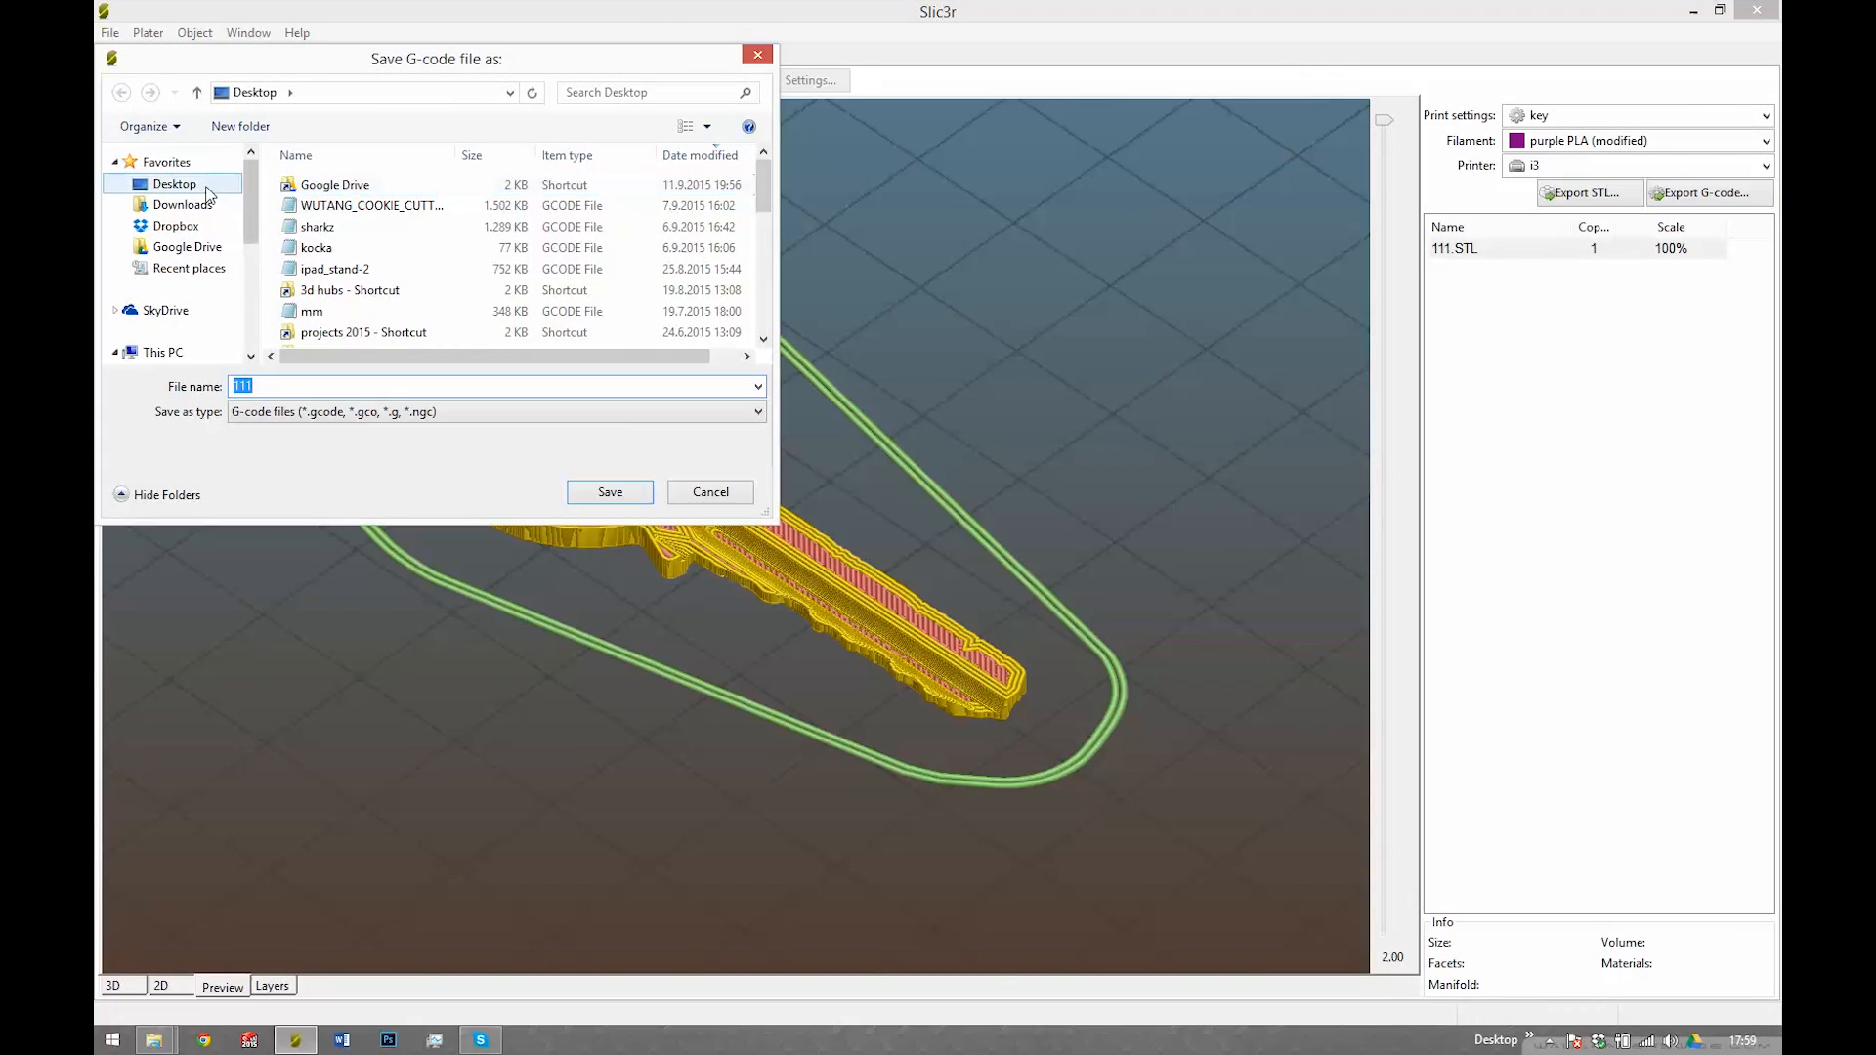
click(192, 300)
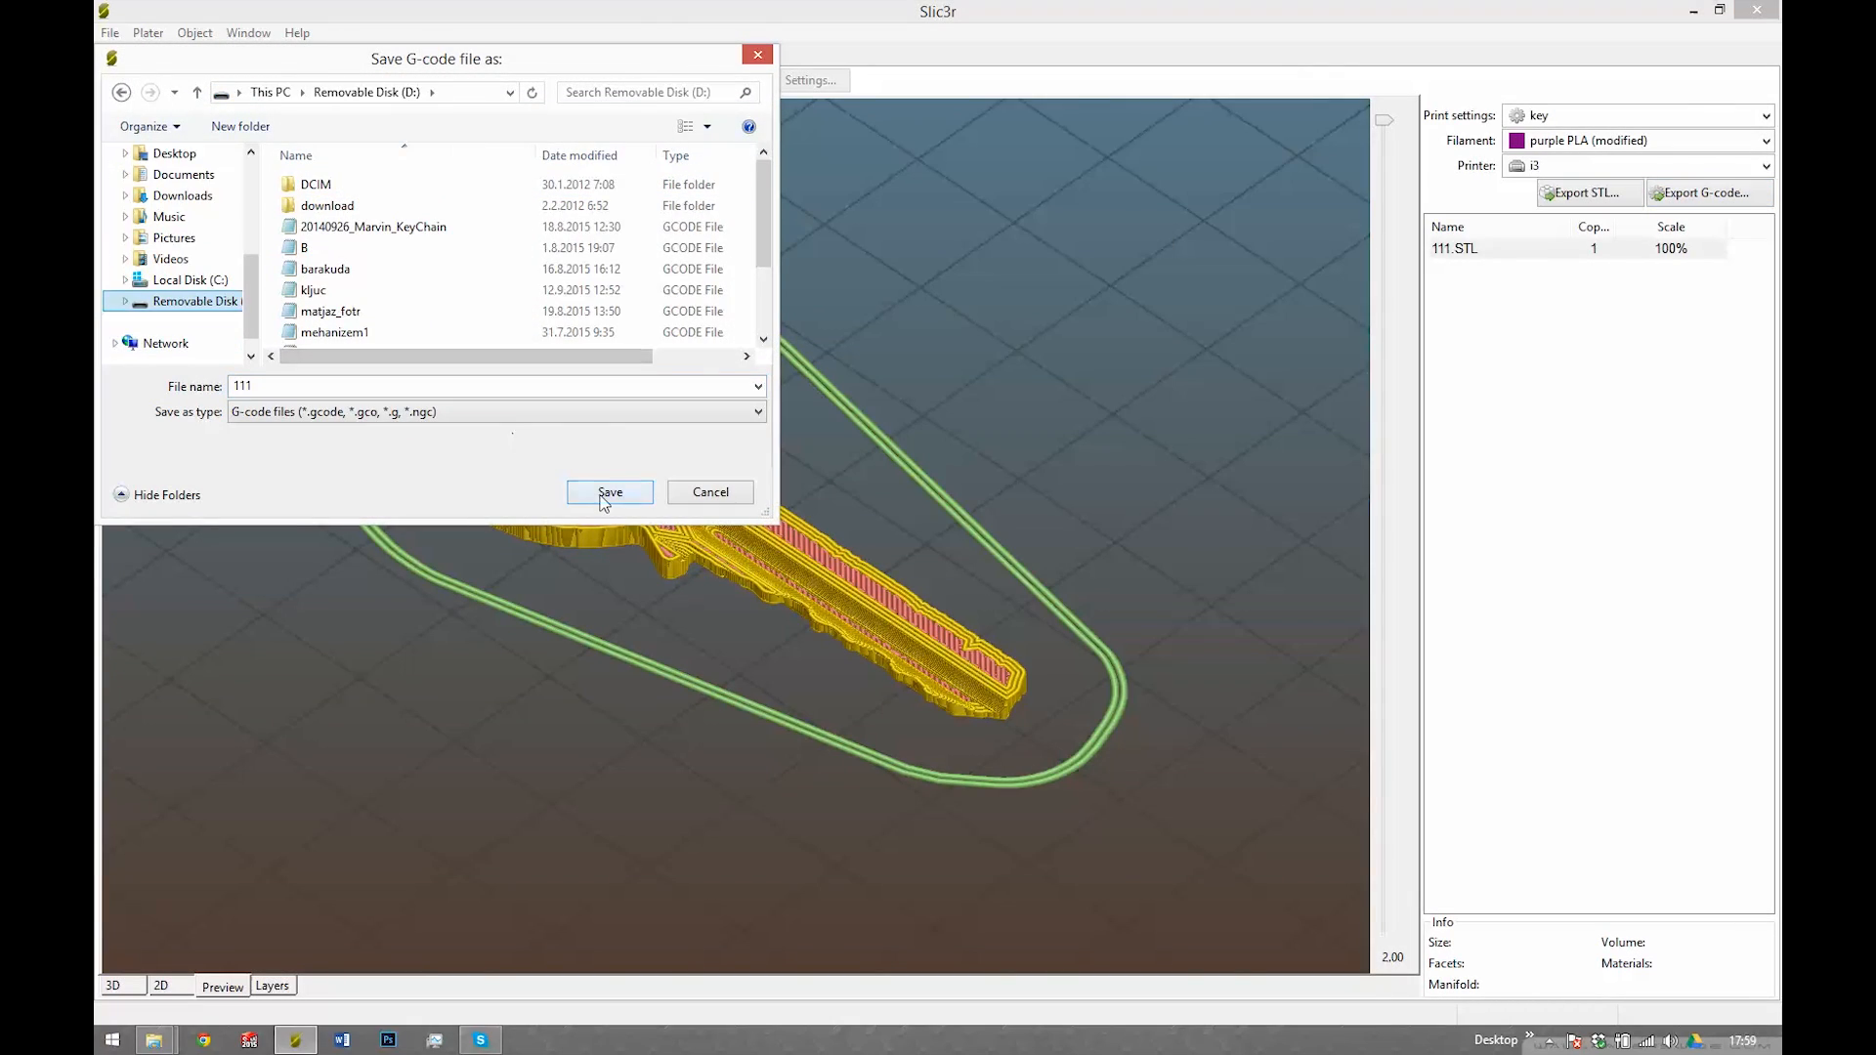